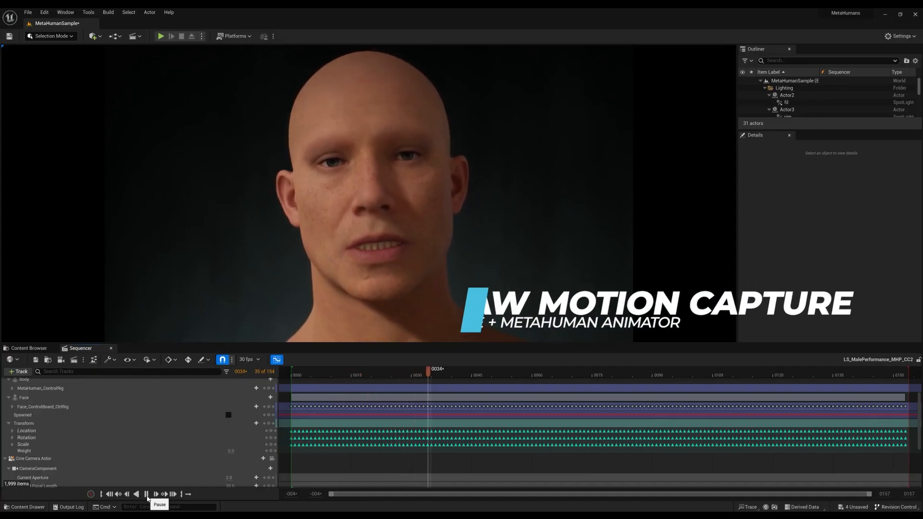
Step: Pause playback, pick the MetaHumans 5.2 project, allow audio recording and choose MetaHuman Animator capture mode
click(145, 494)
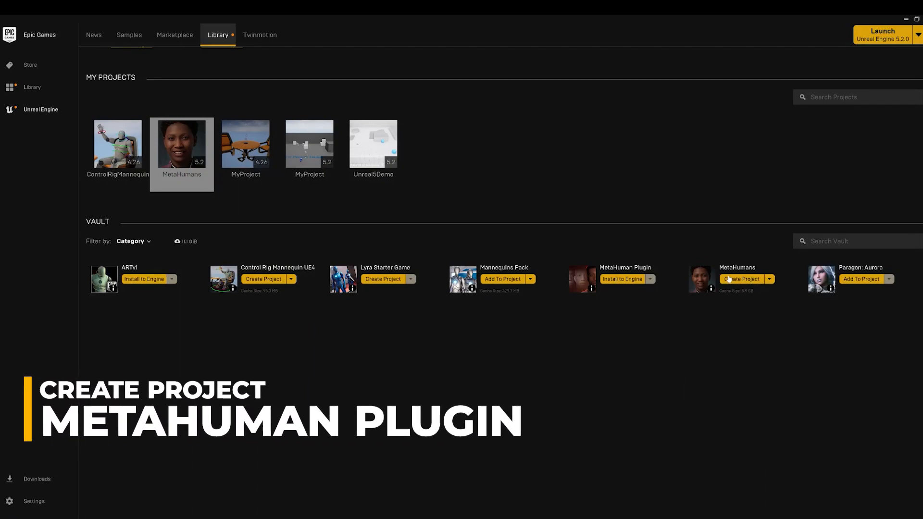
mouse_move(181, 144)
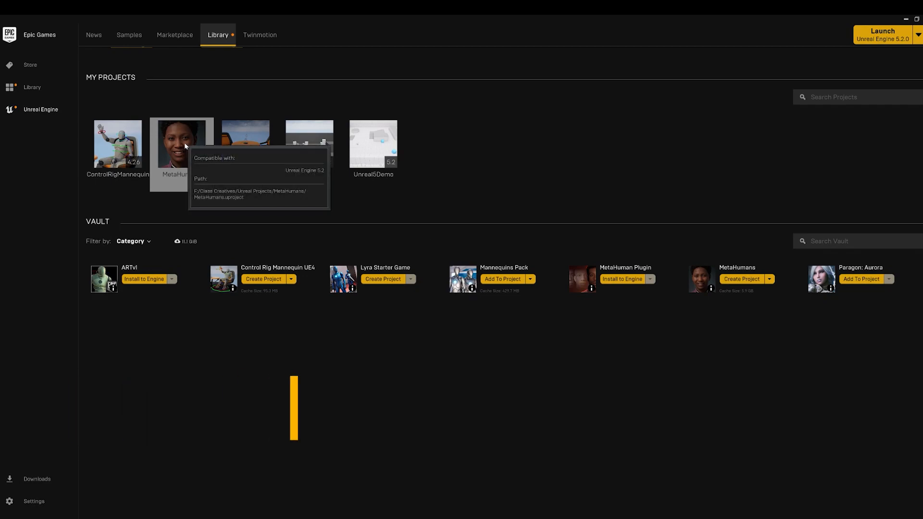
click(182, 143)
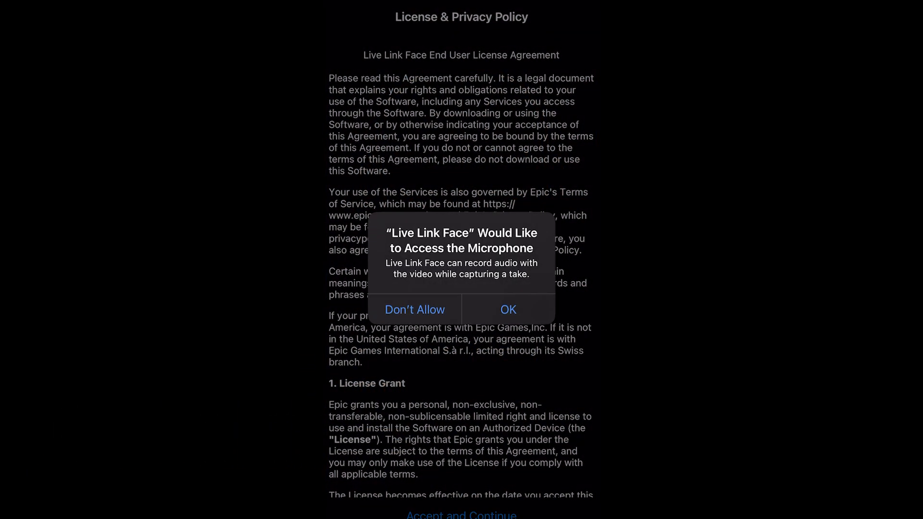
click(507, 309)
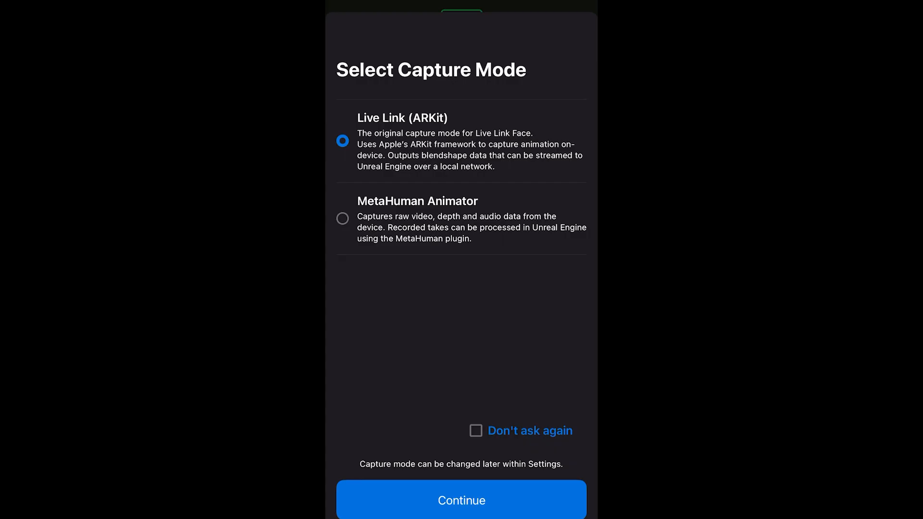
click(461, 500)
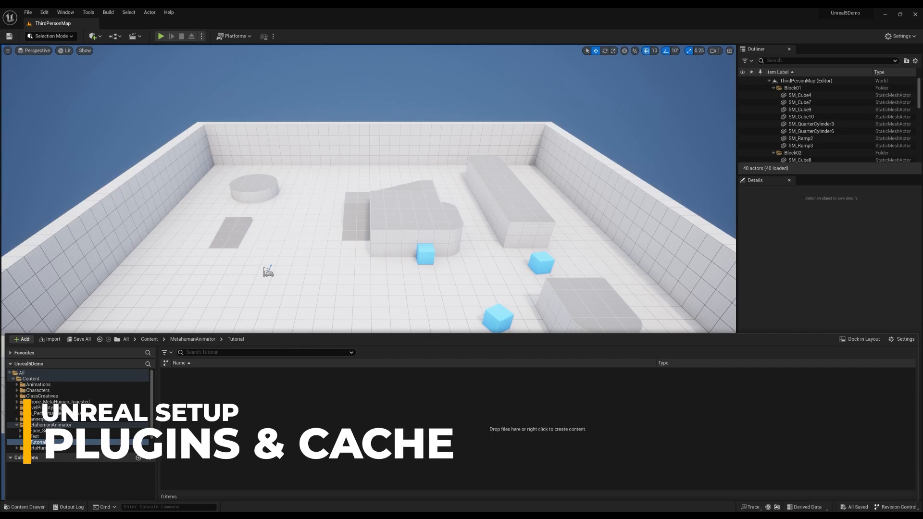
click(44, 11)
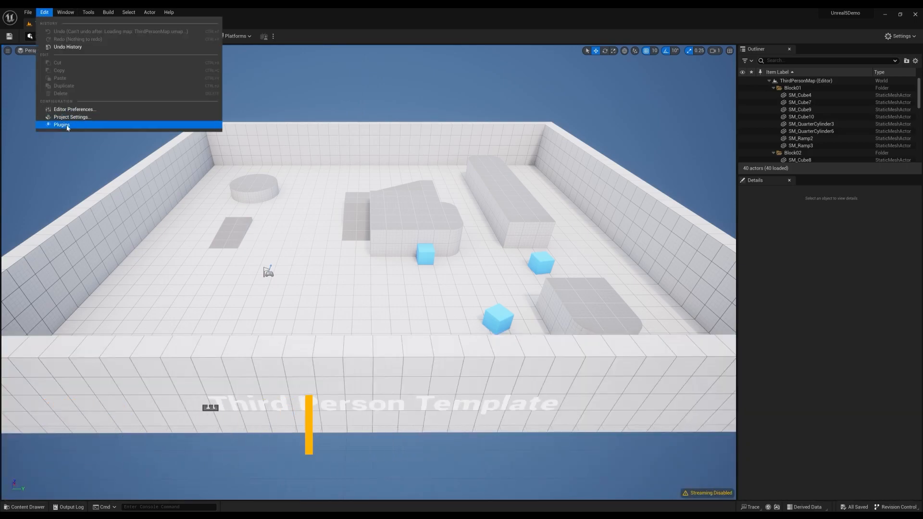
click(61, 125)
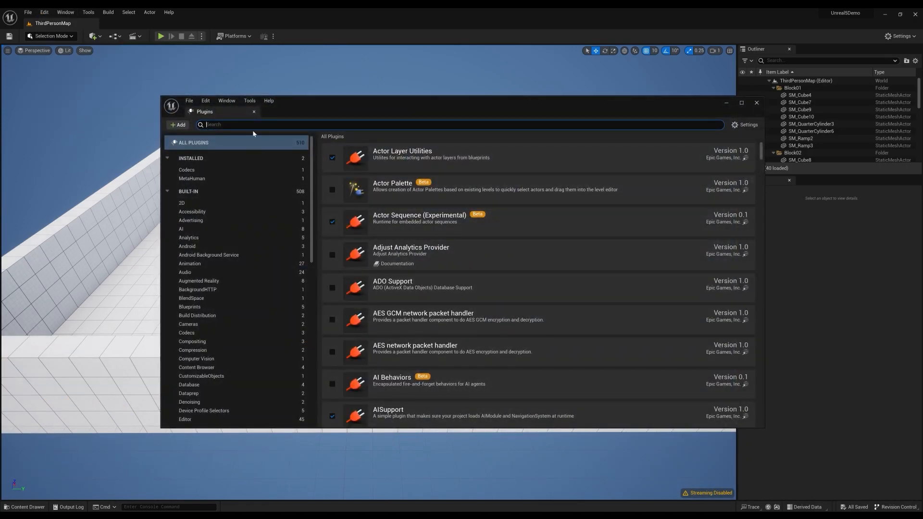
text(metahuman)
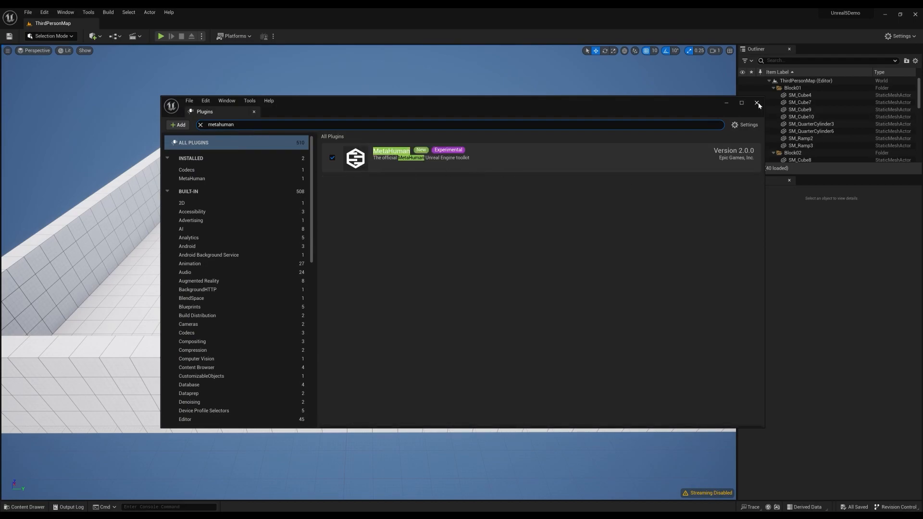
click(87, 12)
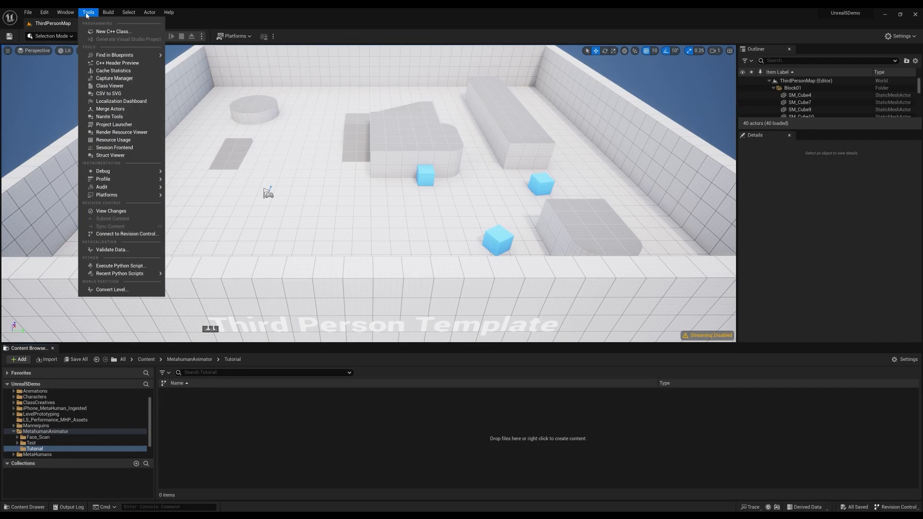
Step: Search Project Settings for 'caching' and edit the IMG Media Cache Threads value
click(43, 11)
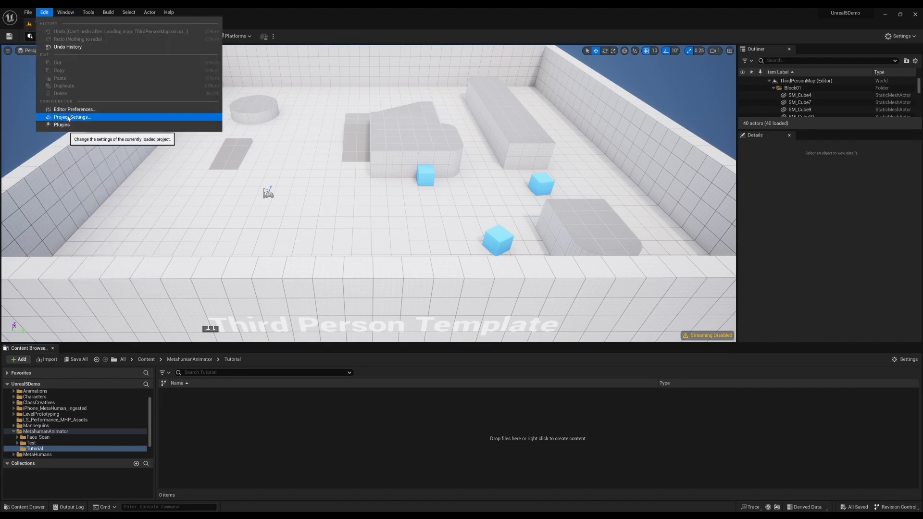
click(72, 116)
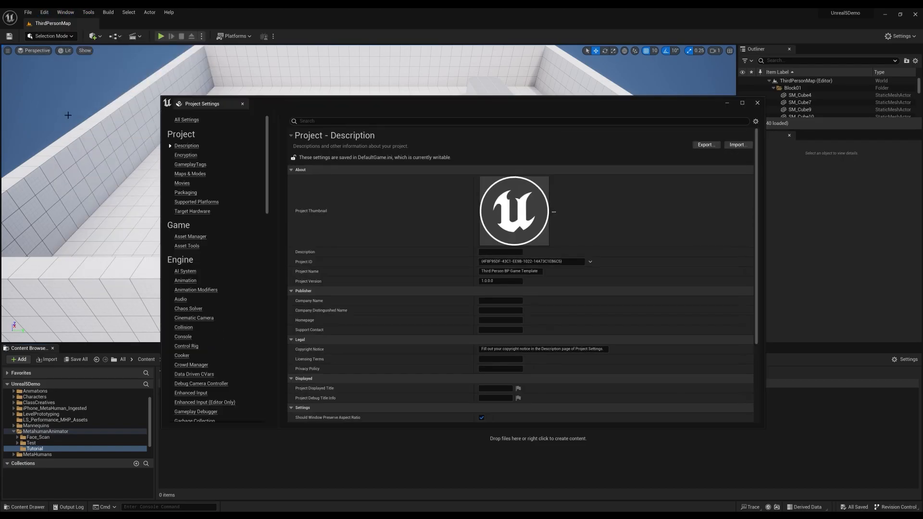
click(518, 121)
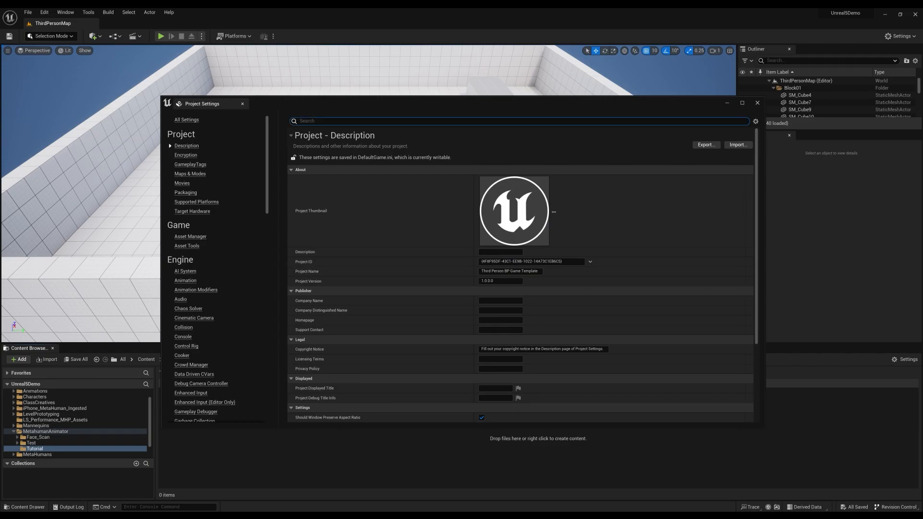
text(caching)
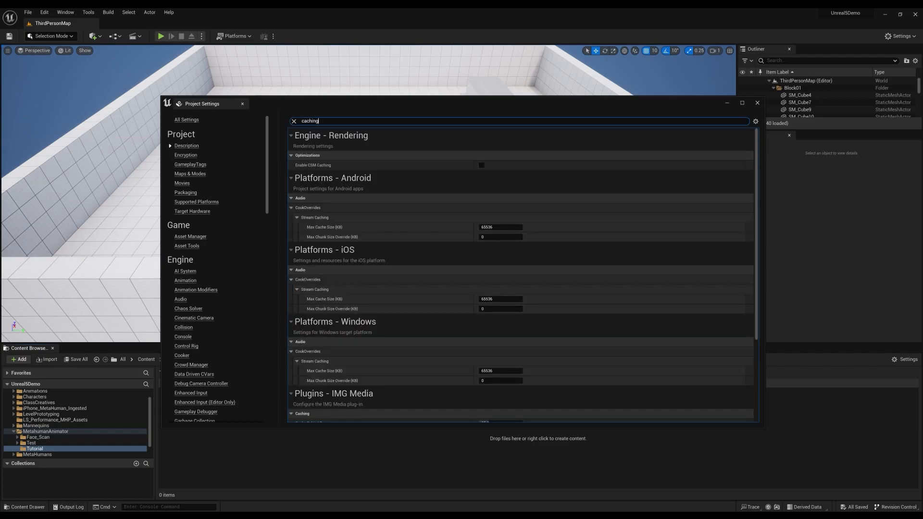
scroll(down, 3)
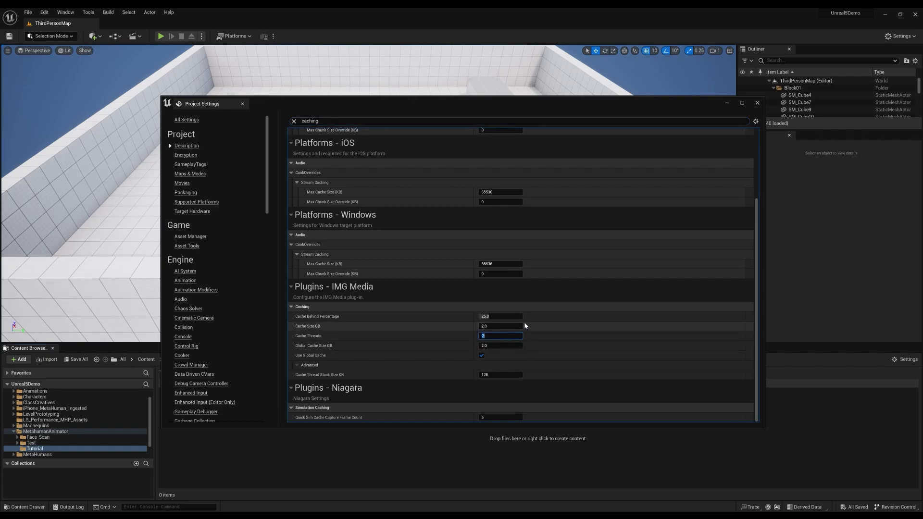
click(756, 103)
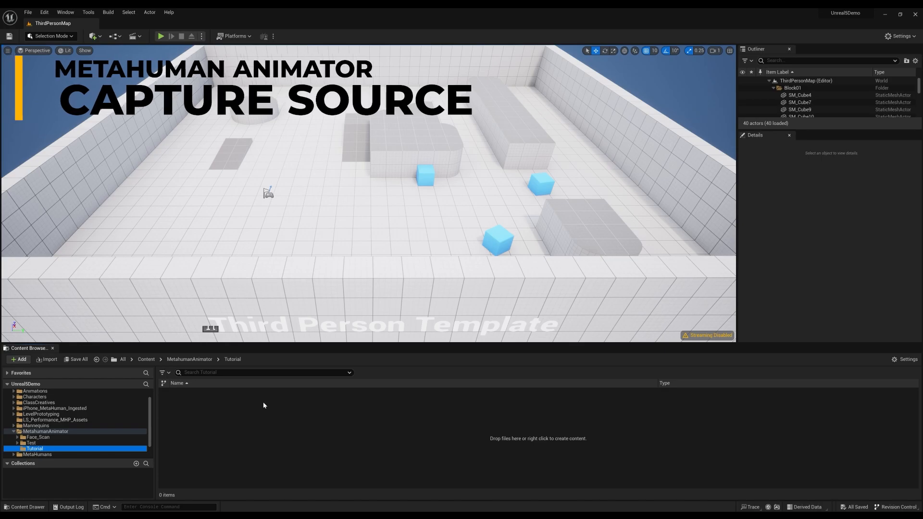
Step: Create a Capture Source asset in the Tutorial folder and set its type to LiveLinkFace Archives
right_click(263, 404)
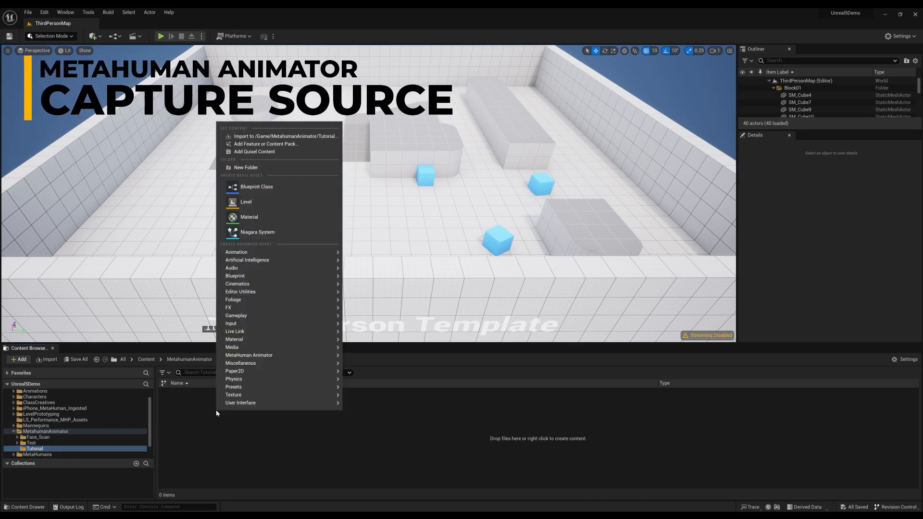
click(249, 354)
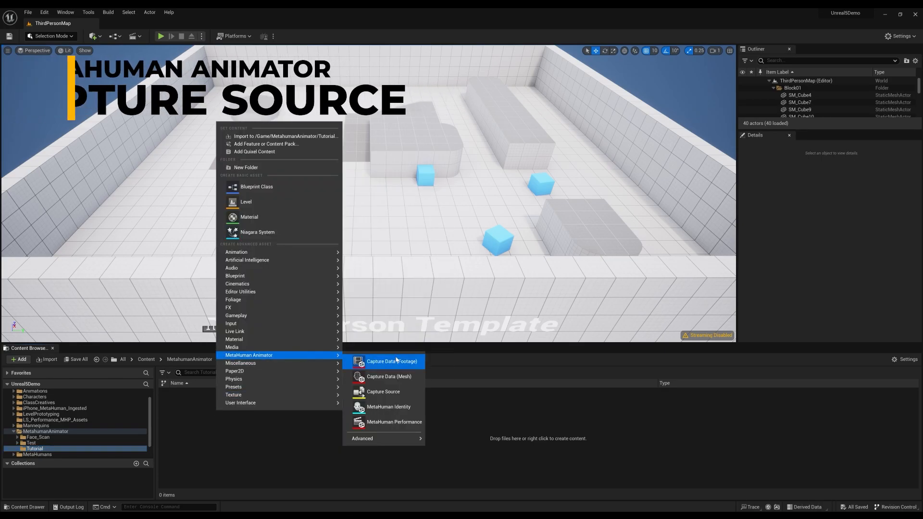
click(383, 391)
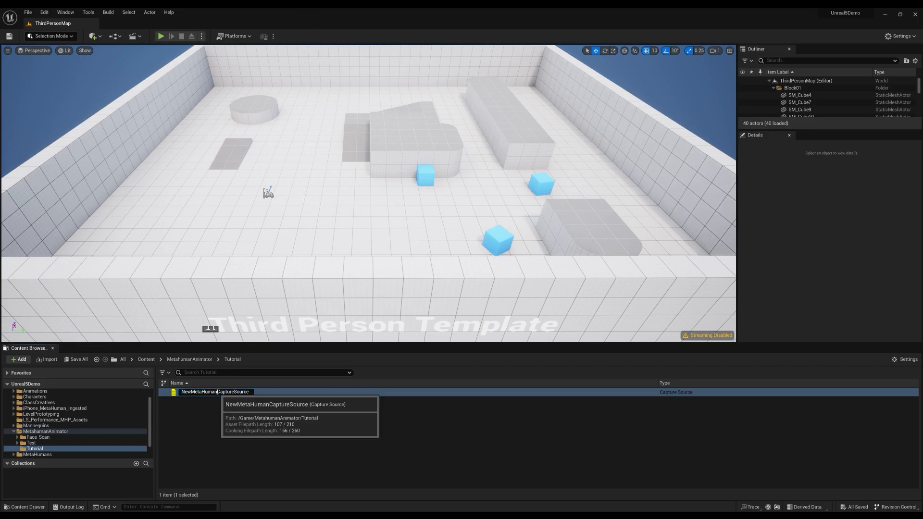
double_click(215, 391)
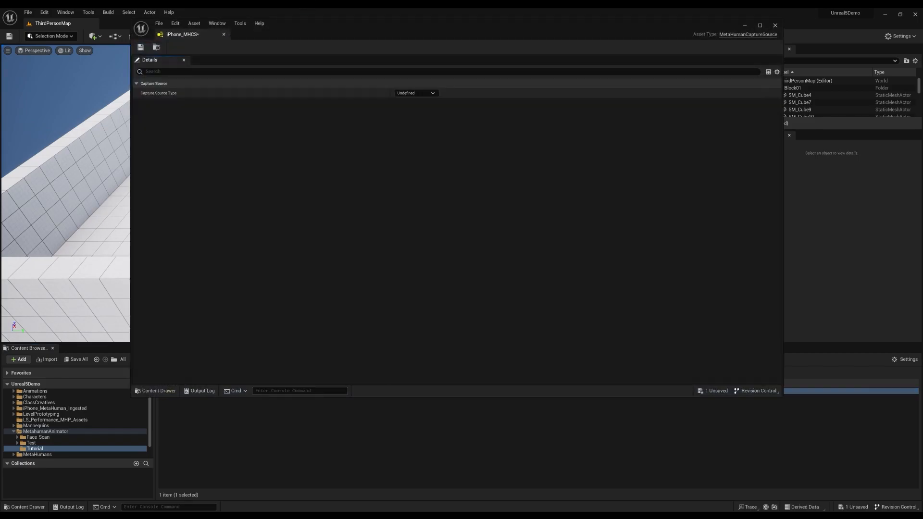
click(415, 93)
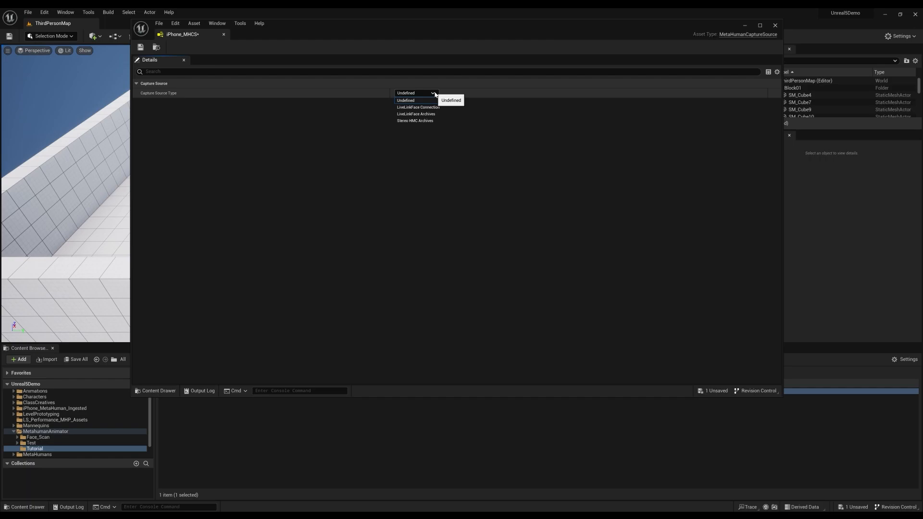
click(415, 115)
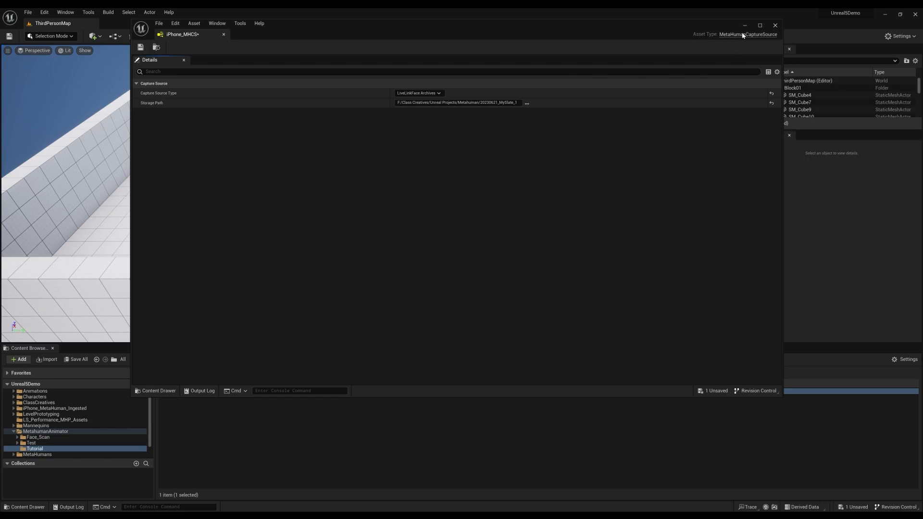
mouse_move(775, 28)
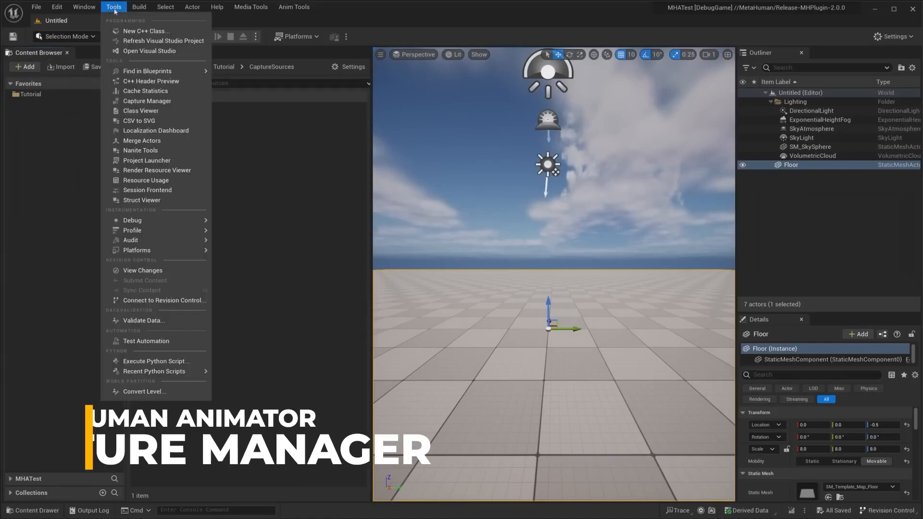
Step: Queue and import the iPhone take in Capture Manager, then close it after ingest succeeds
click(146, 101)
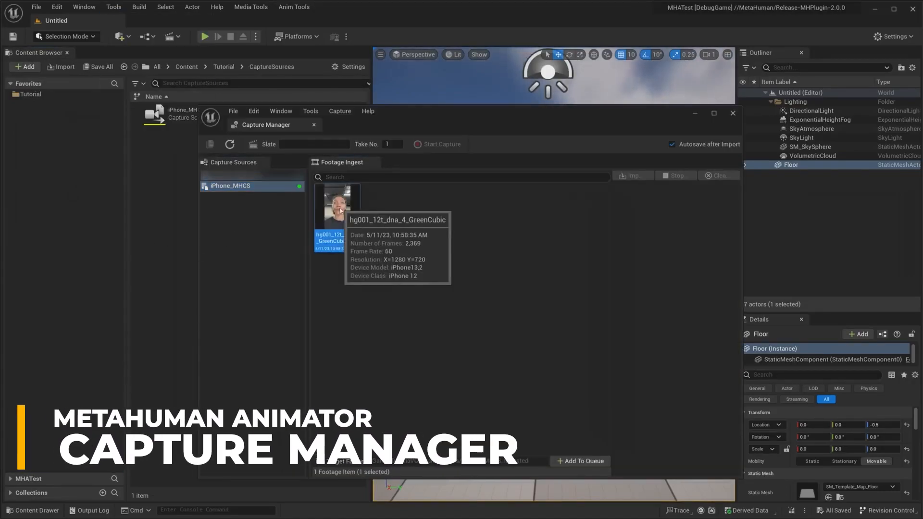
click(319, 460)
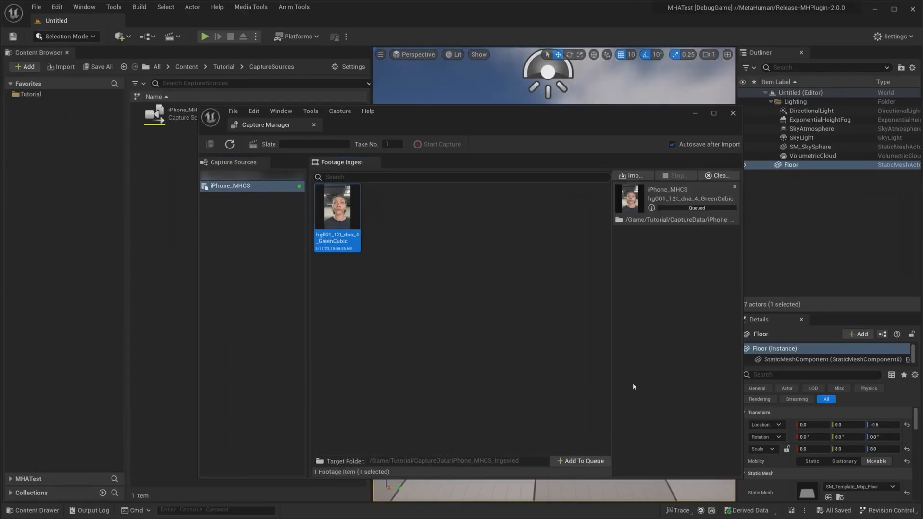
click(631, 175)
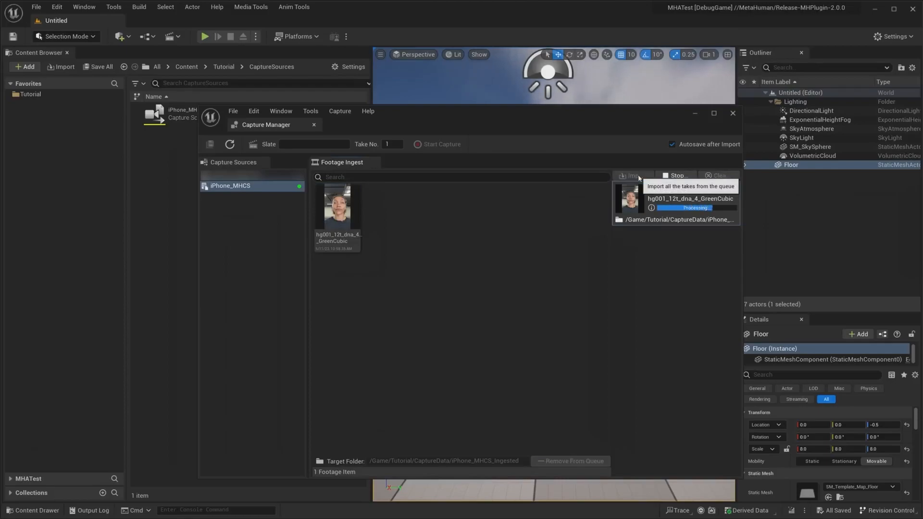
mouse_move(650, 306)
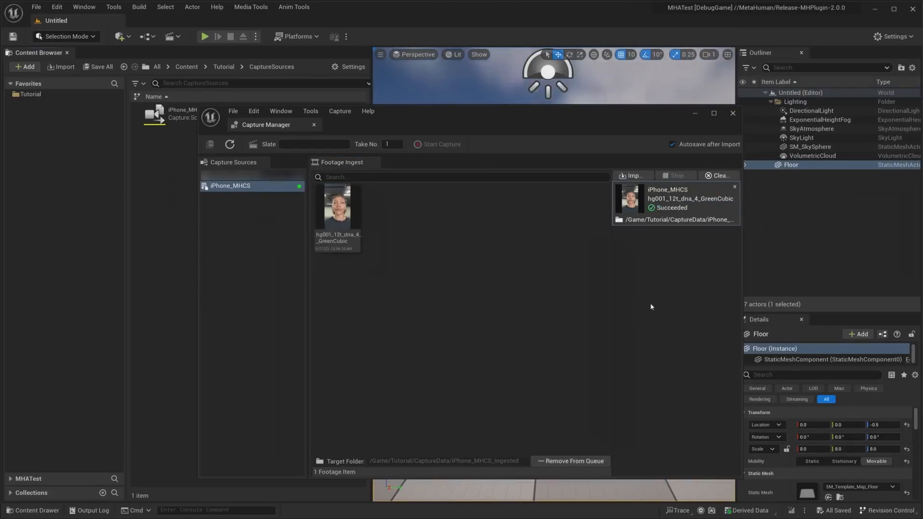
click(732, 114)
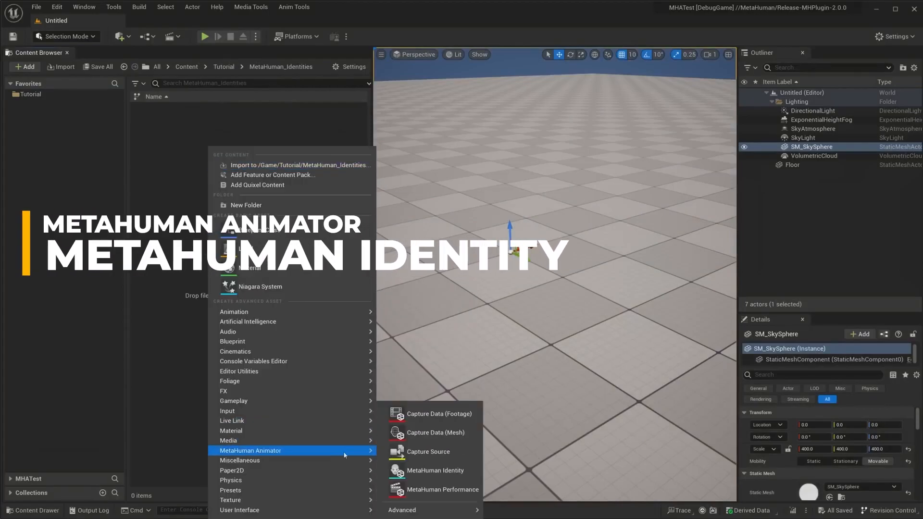
Step: Create the ActorName_MHID MetaHuman Identity asset and open it for editing
click(437, 470)
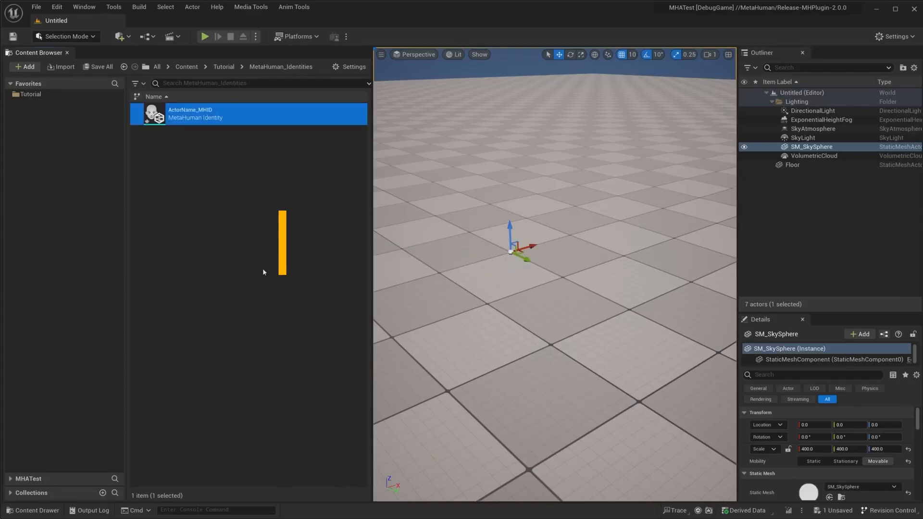
double_click(190, 114)
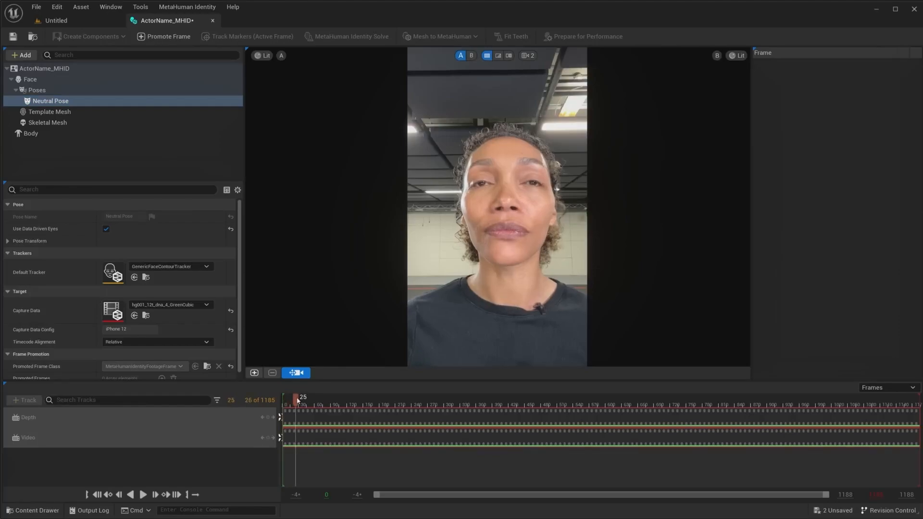
Step: Scrub the neutral-pose footage to head angles and promote tracked Front, Left and Right frames
drag(298, 398, 315, 397)
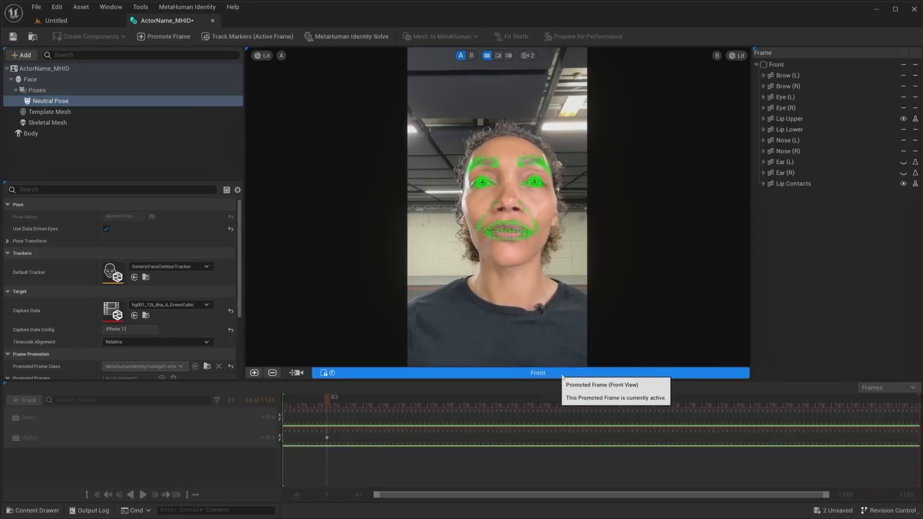
click(293, 373)
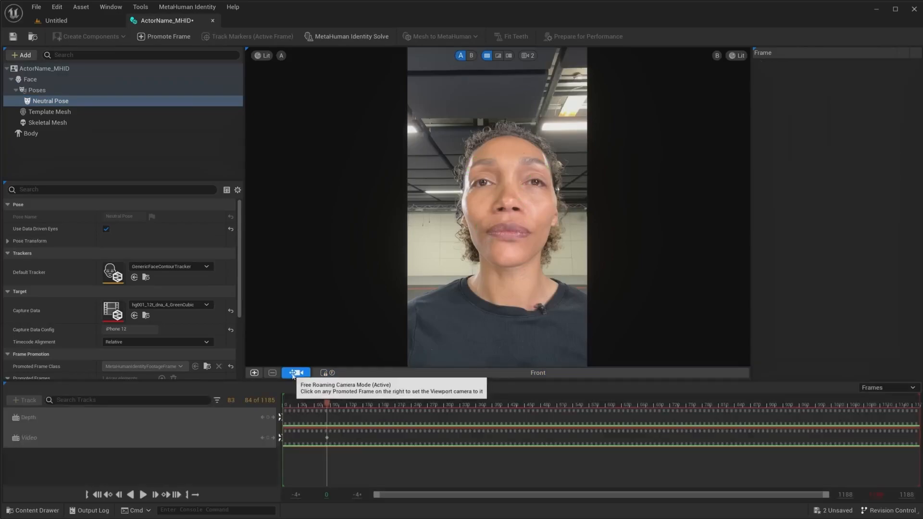
click(710, 402)
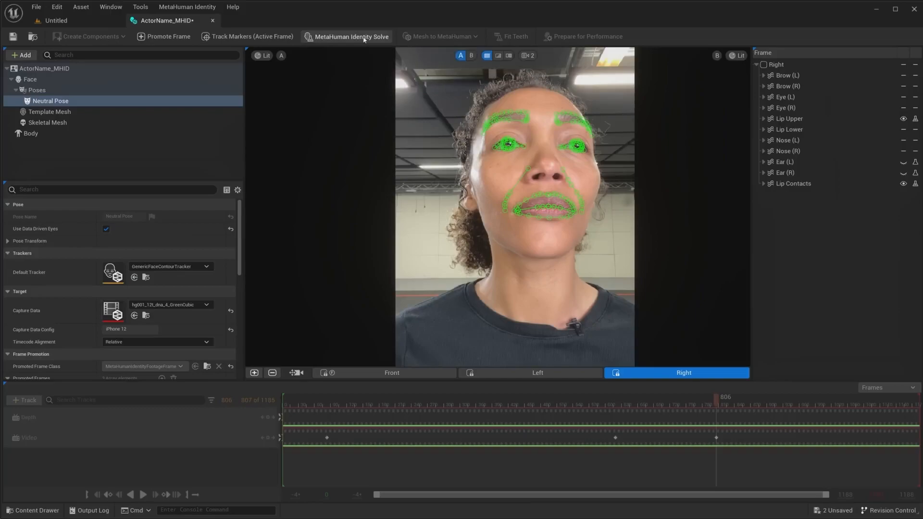
Step: Run MetaHuman Identity Solve and compare the fitted mesh against the footage in A/B view
click(351, 37)
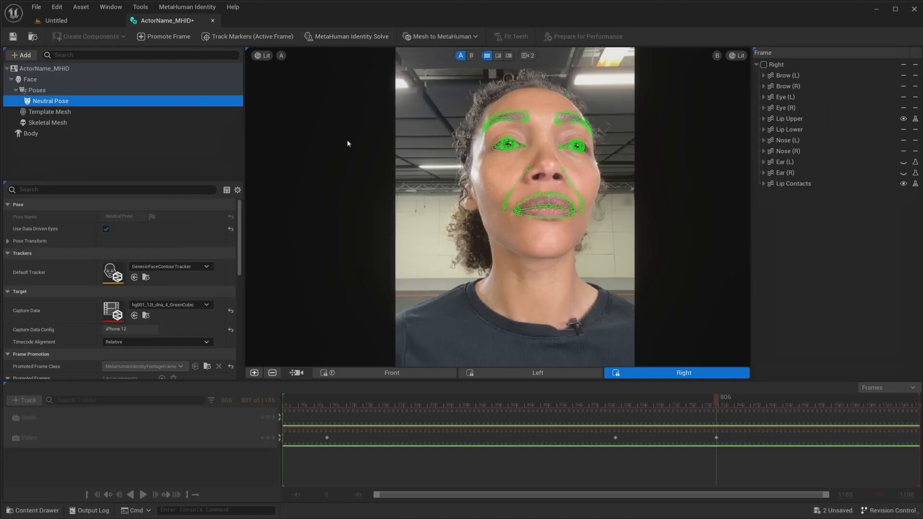
click(471, 55)
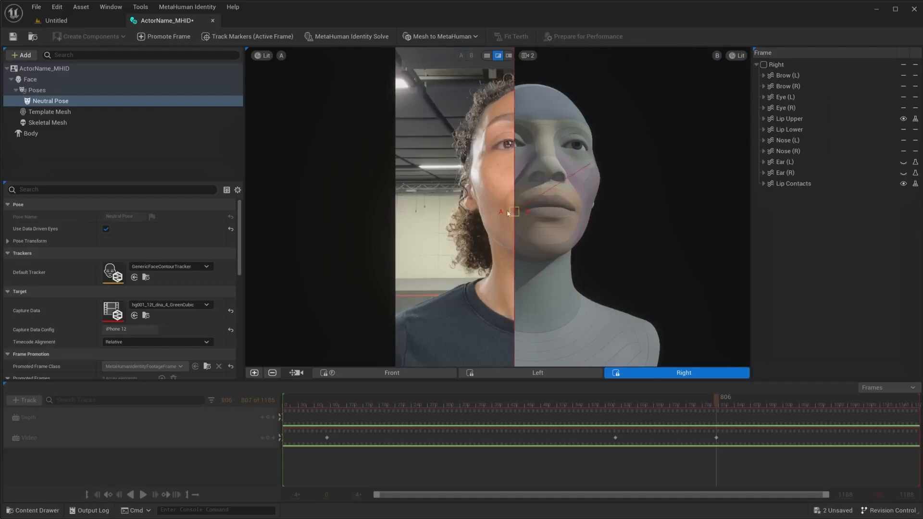
Step: Auto-rig ActorName_MHID via Mesh to MetaHuman as Skeletal Mesh Only
click(460, 56)
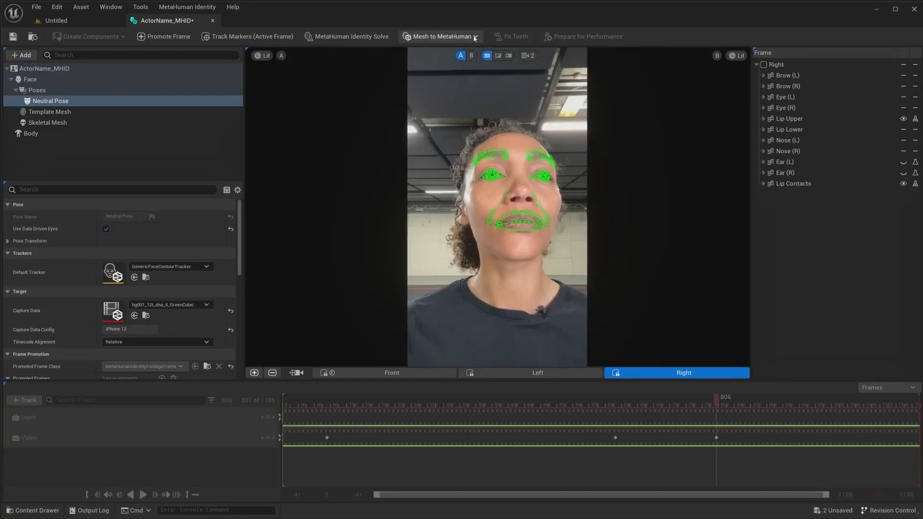
mouse_move(440, 37)
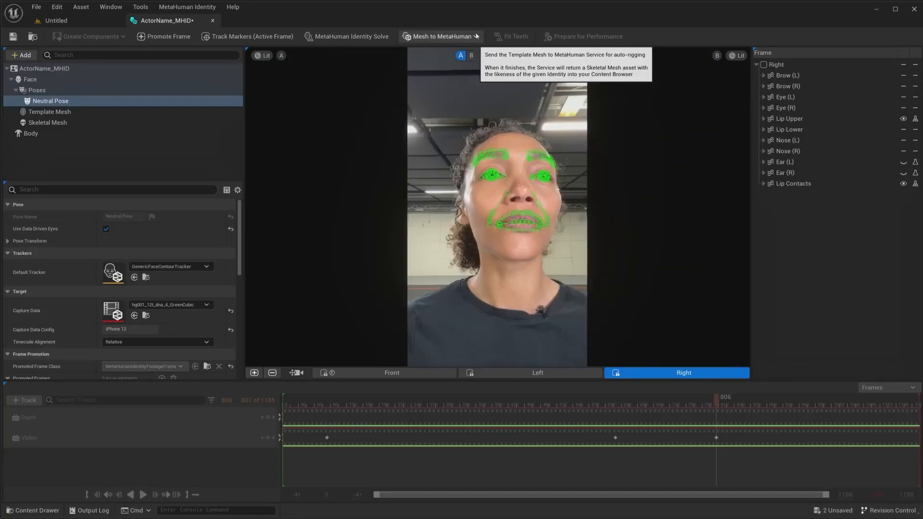
click(441, 36)
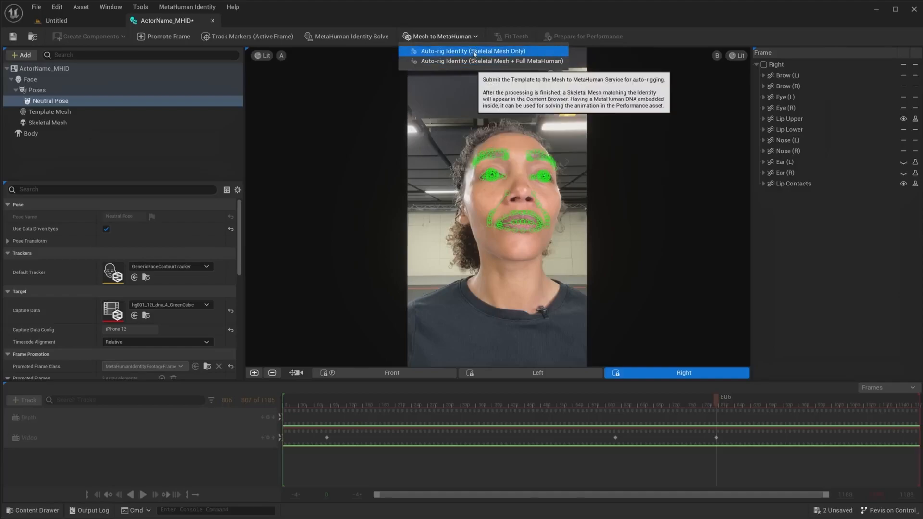
click(472, 51)
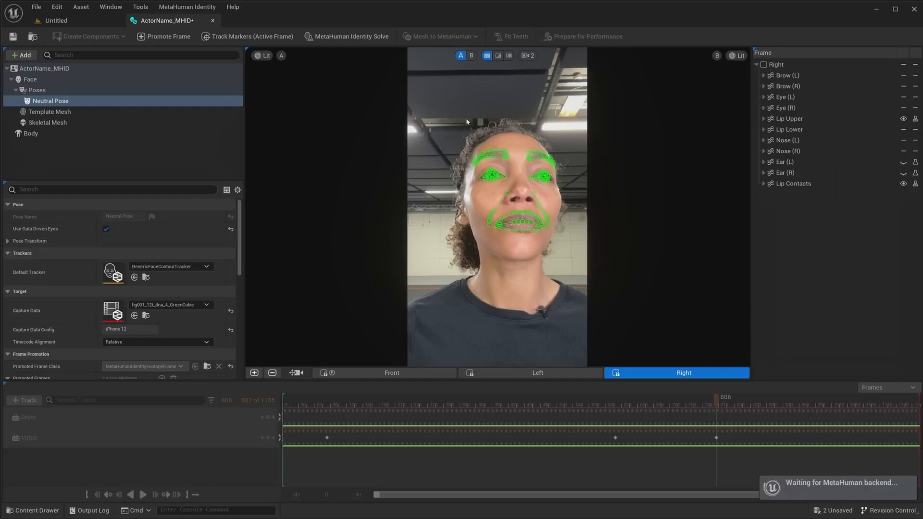
click(22, 55)
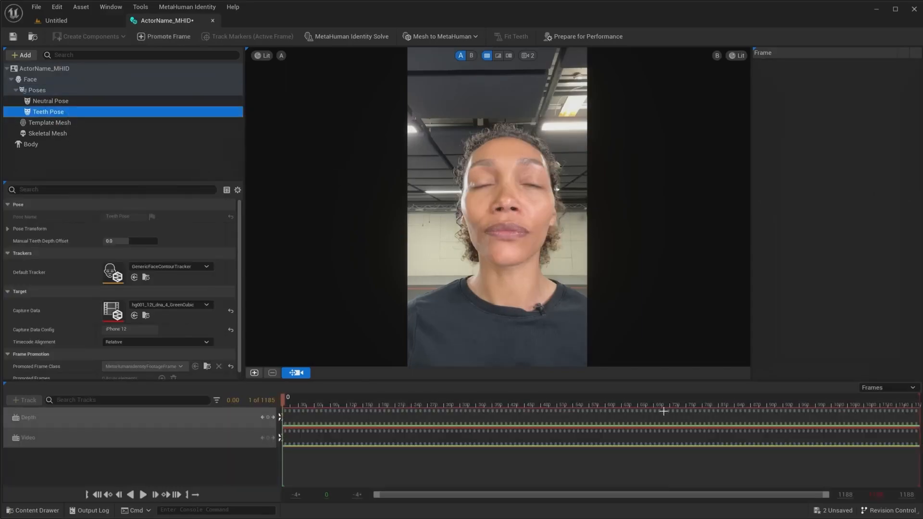
Step: Promote a bared-teeth frame as front view, check the Tooth Lower 2 curve, and run Fit Teeth
click(812, 396)
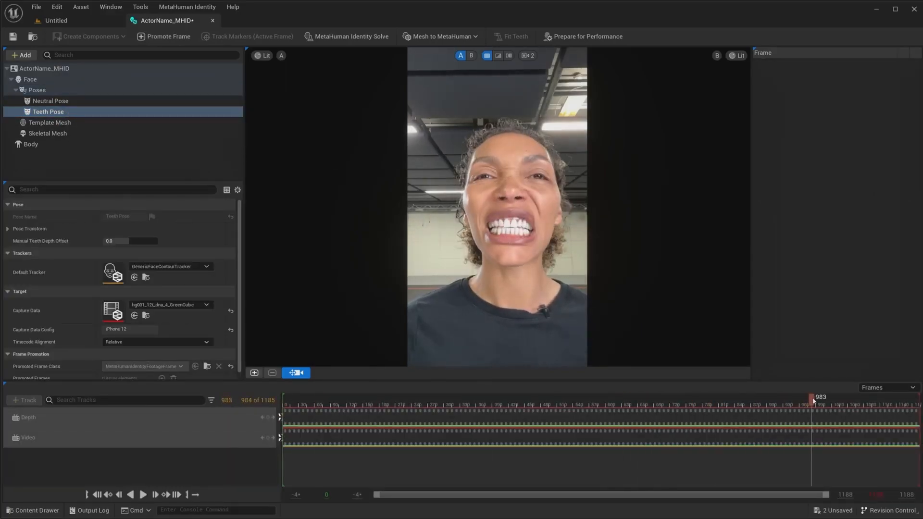
click(167, 36)
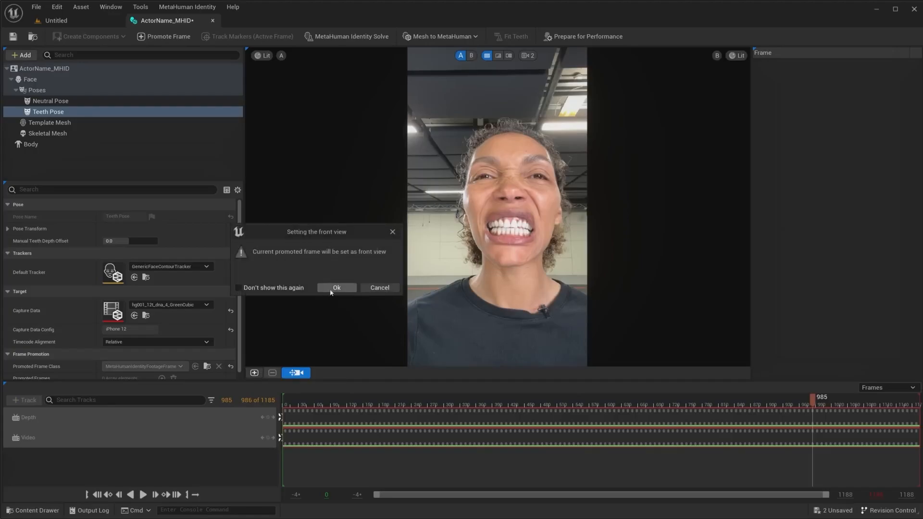
click(335, 288)
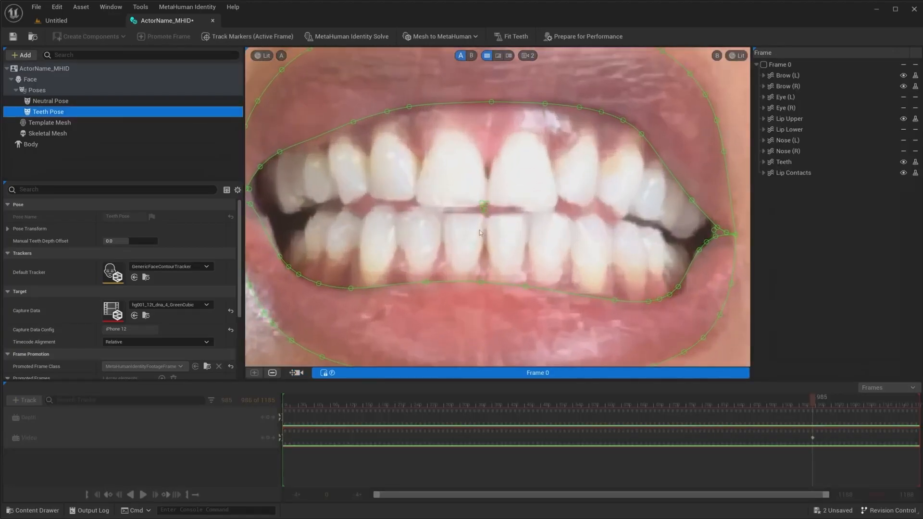
click(763, 161)
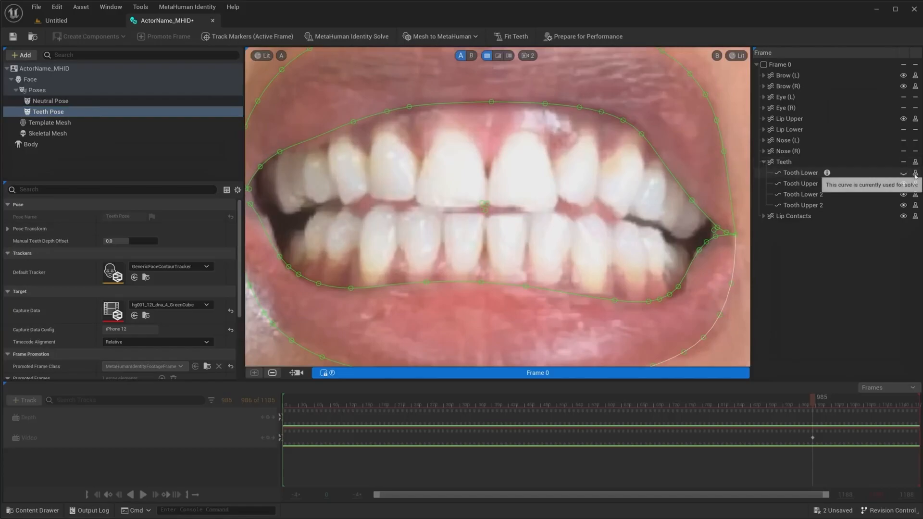
click(801, 195)
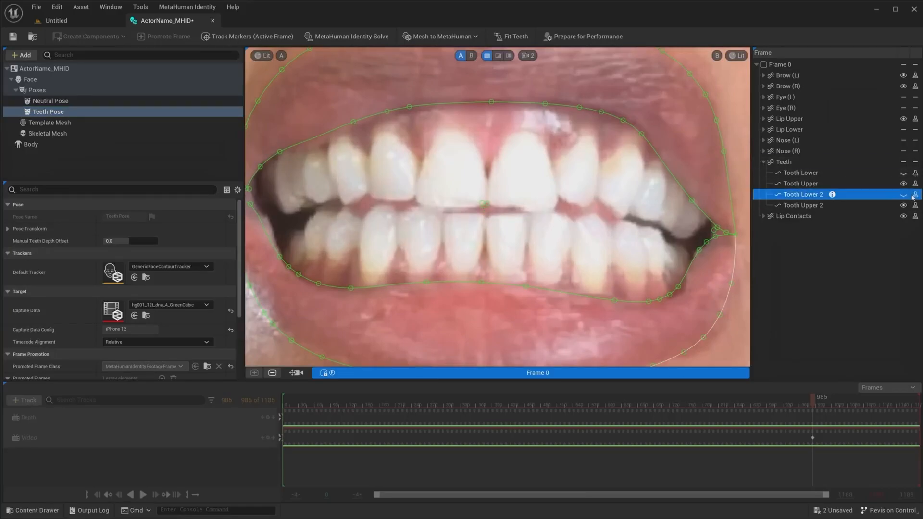
mouse_move(515, 36)
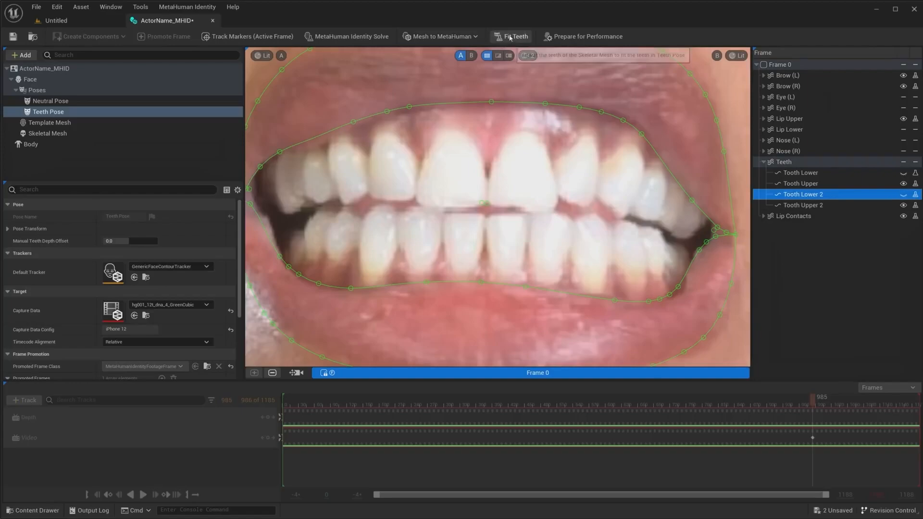
click(513, 35)
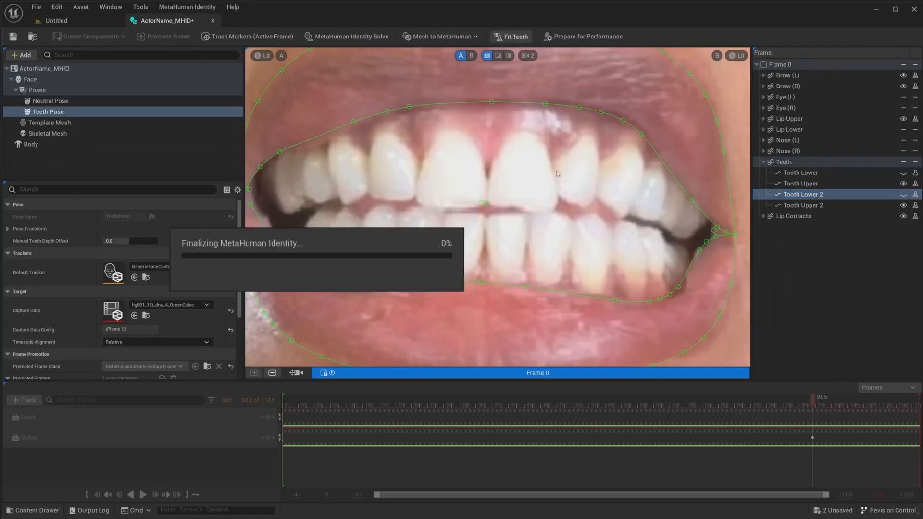
click(50, 101)
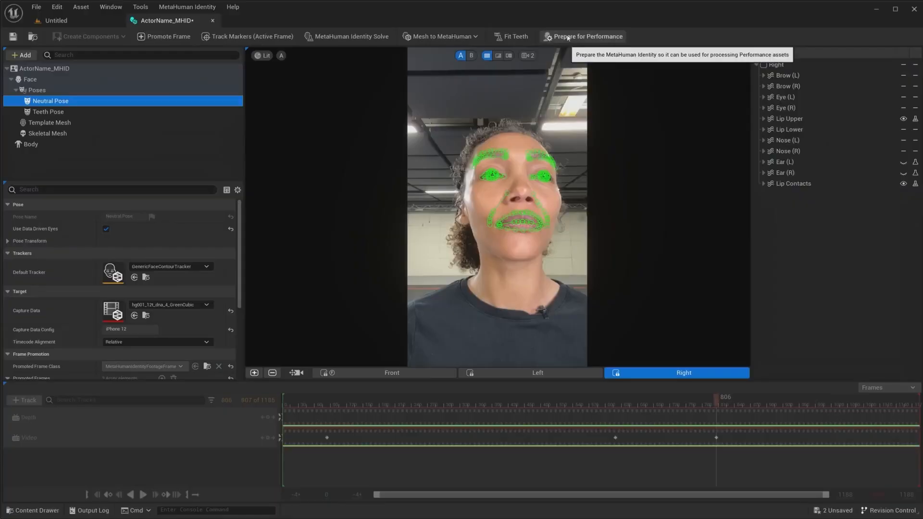
Step: Run Prepare for Performance and open the generated SK_ActorName_MHID skeletal mesh
click(587, 36)
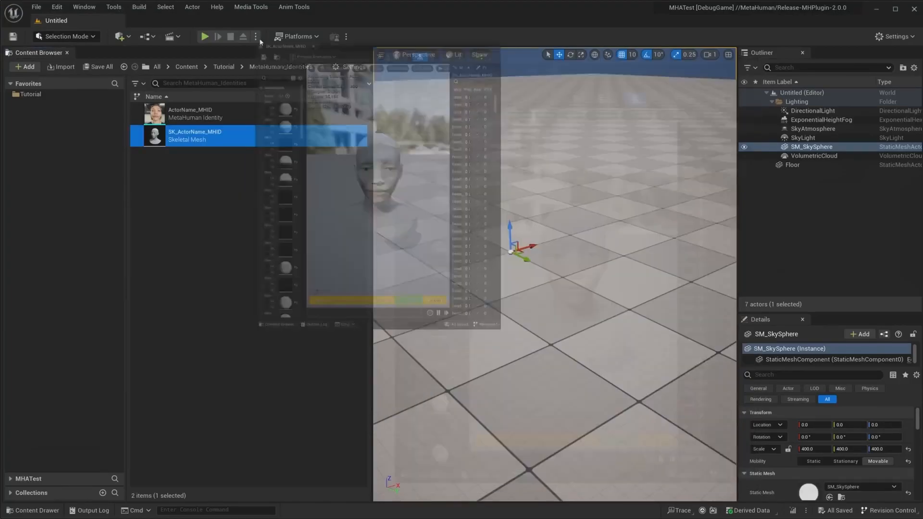
double_click(194, 135)
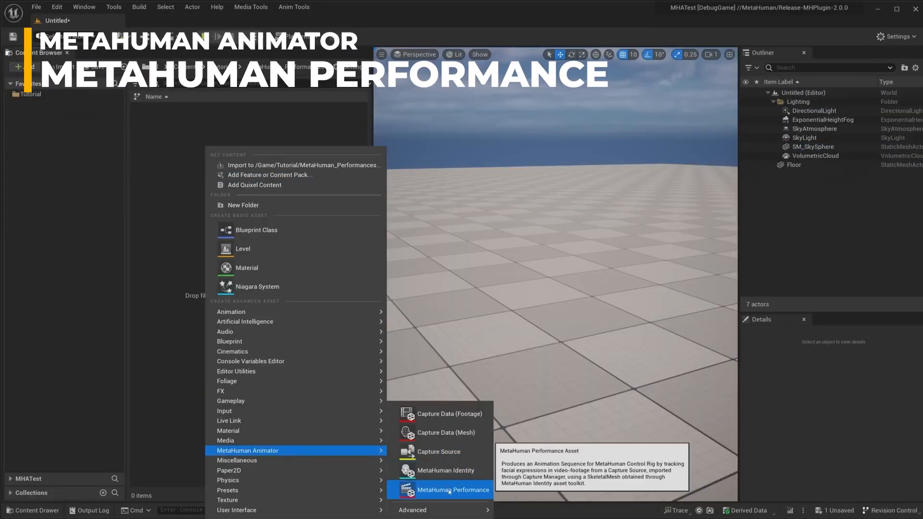
Step: Create a MetaHuman Performance asset using the hg001_12t_mht_2_GreenCubic footage
click(452, 489)
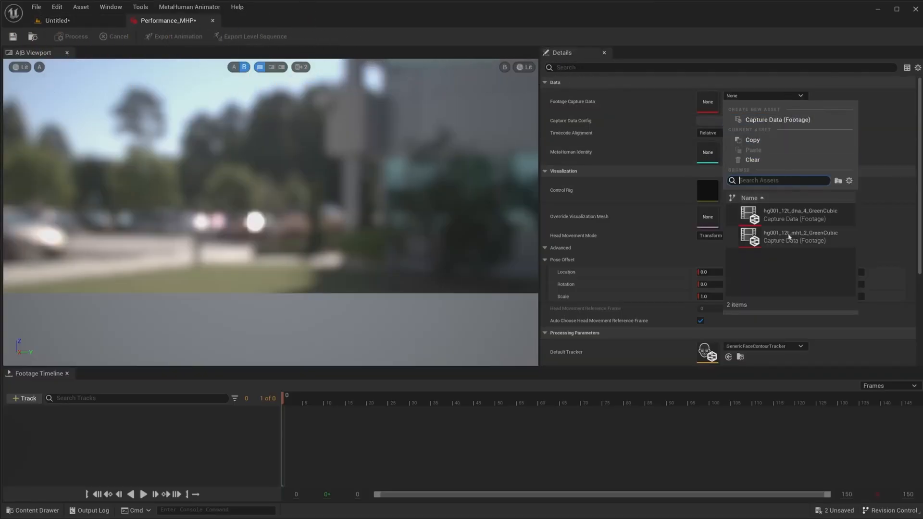
click(794, 237)
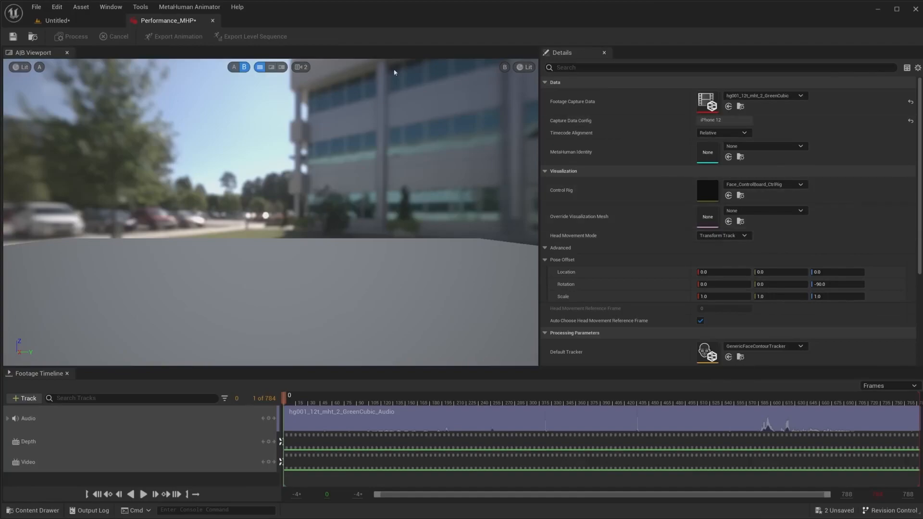
click(232, 67)
text(actor)
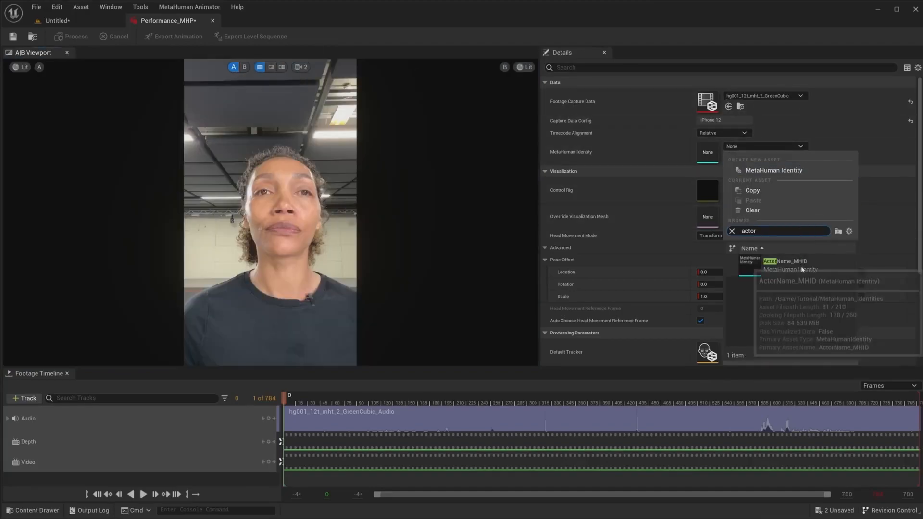
Step: Set the identity to ActorName_MHID and process frames 560 to 750 into facial animation
click(784, 262)
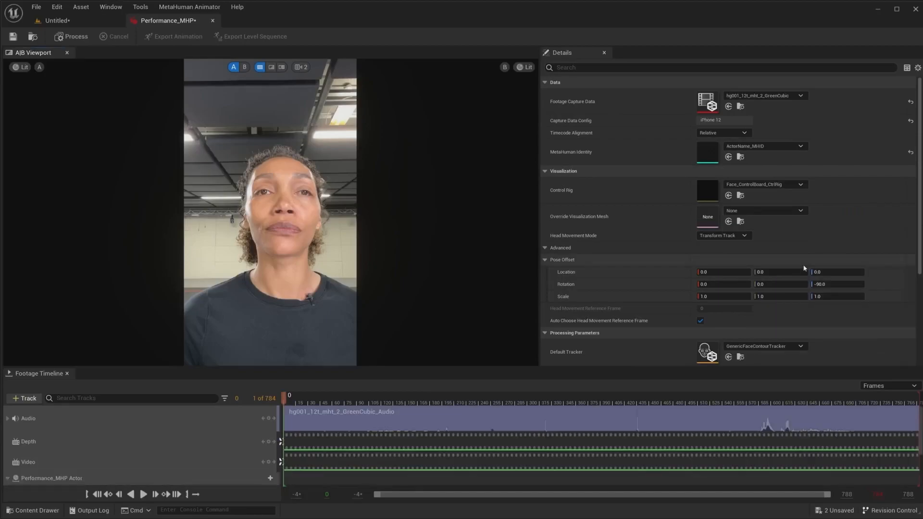
scroll(down, 3)
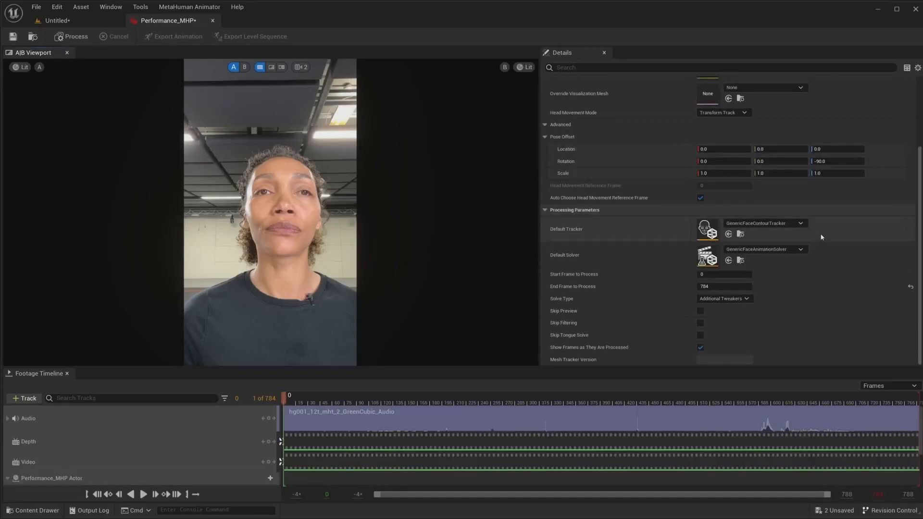
click(741, 395)
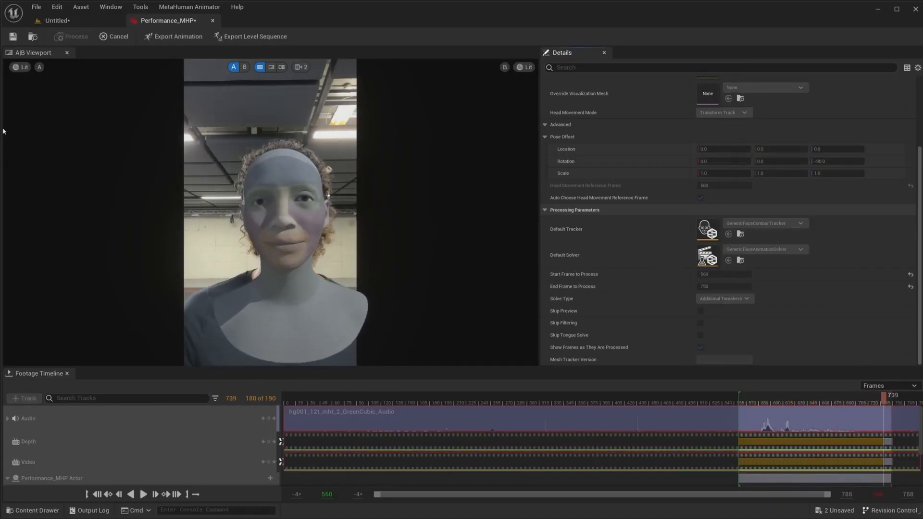
Step: Export level sequence LS_Performance_MHP to Tutorial/Animation and play it back in Sequencer
click(253, 37)
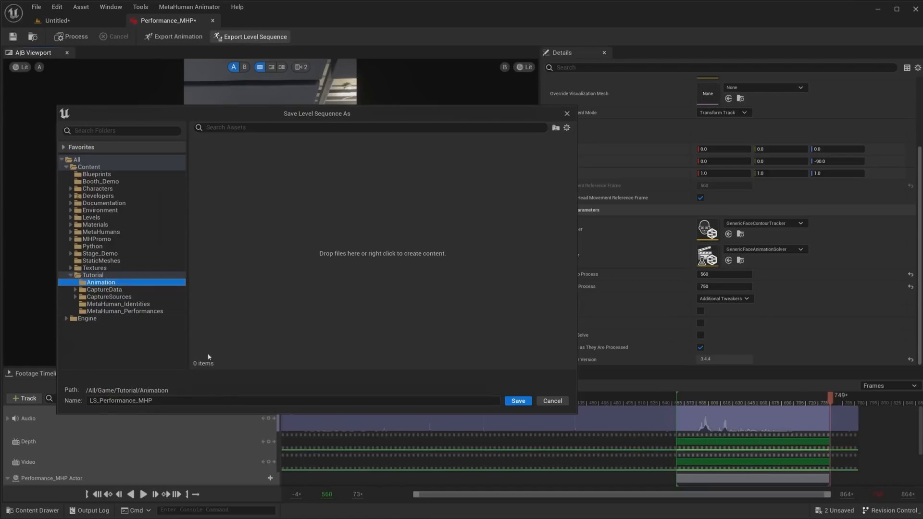
click(517, 400)
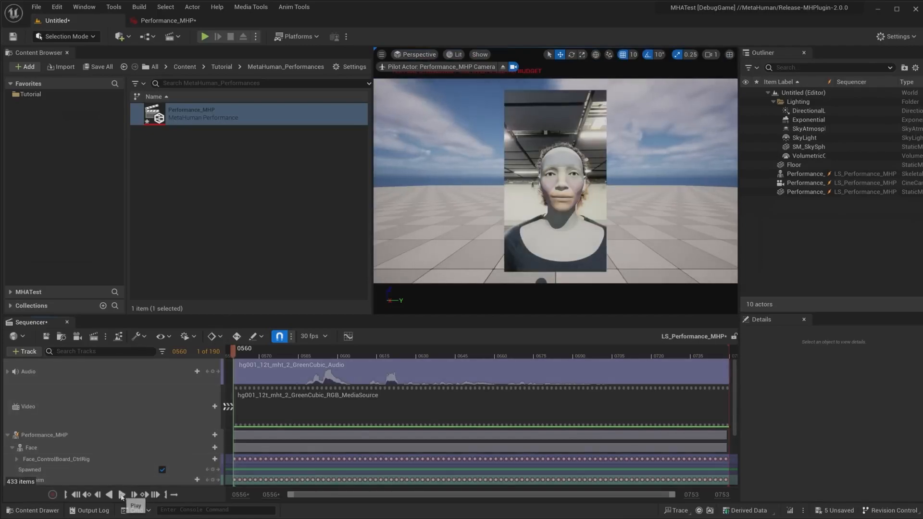
click(121, 494)
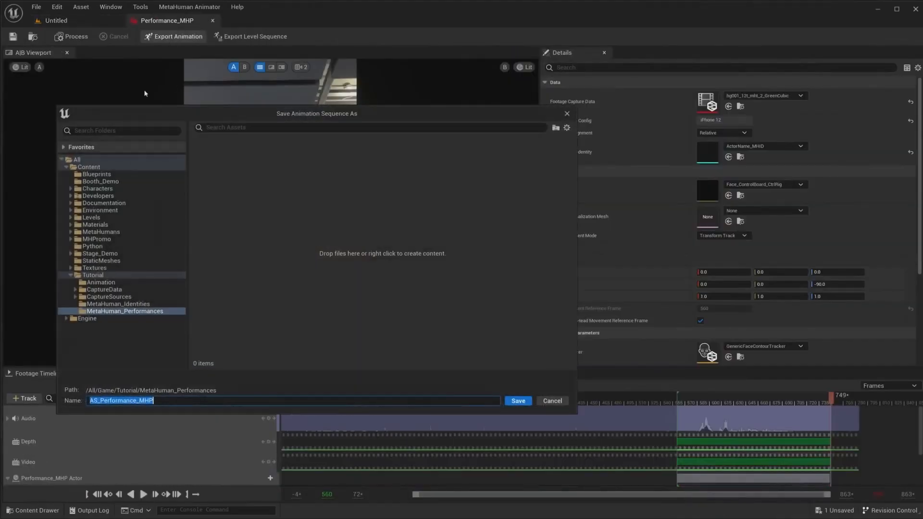
Step: Export animation sequence AS_Performance_MHP into Tutorial/Animation and confirm the export settings
click(100, 283)
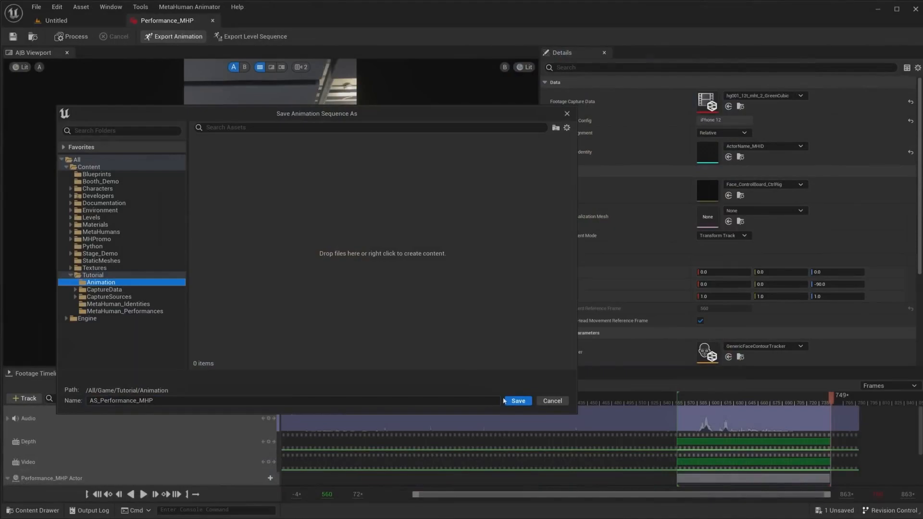
click(517, 401)
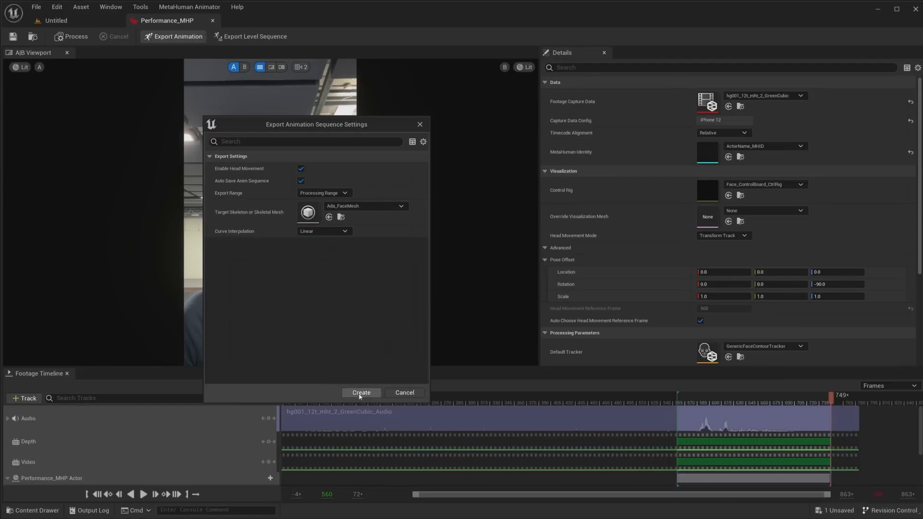
click(361, 392)
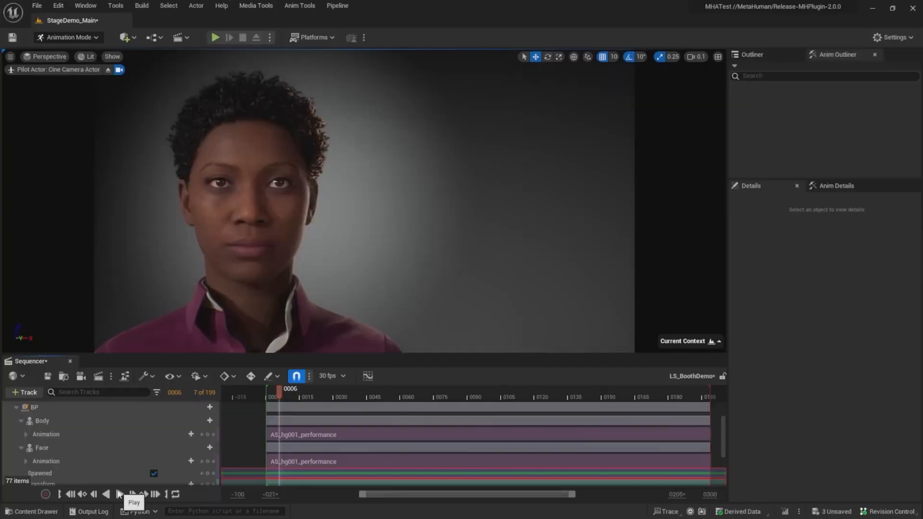
Step: Bake the Face track to an animation sequence keeping only attribute curves, no transforms, morphs or material curves
right_click(42, 447)
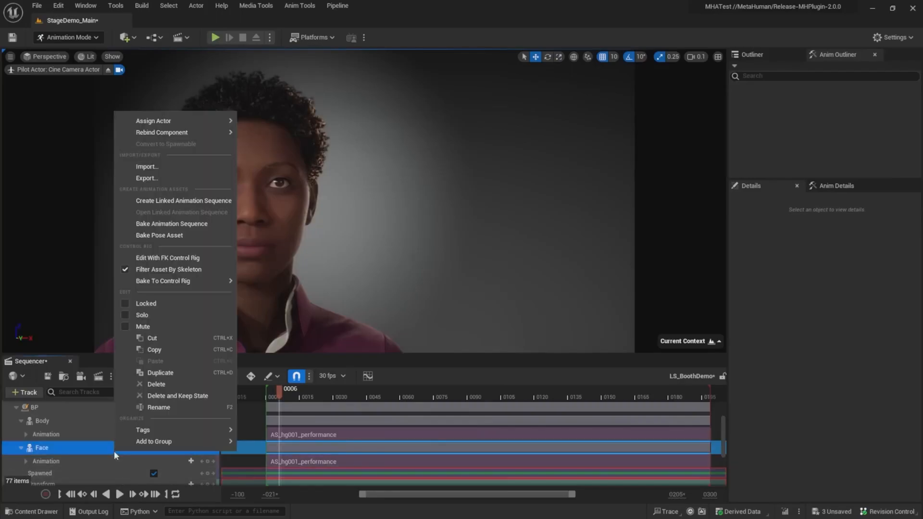
mouse_move(162, 280)
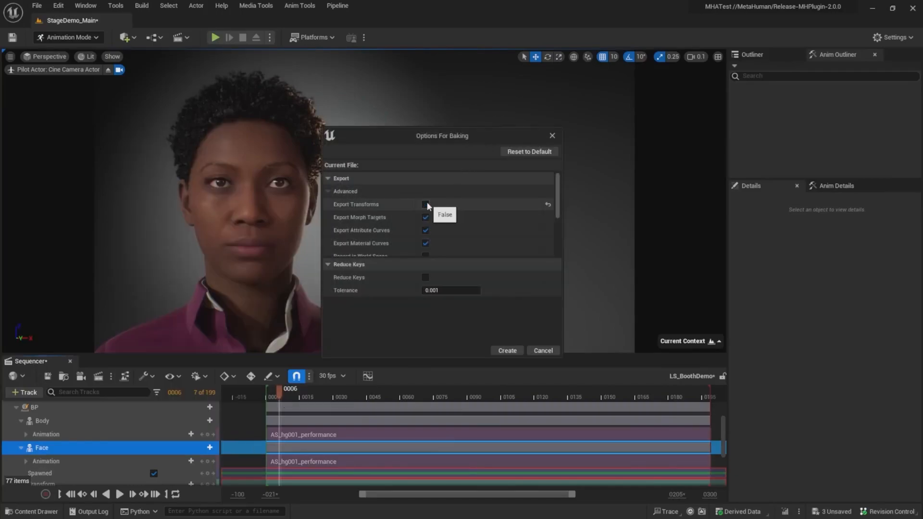
click(426, 218)
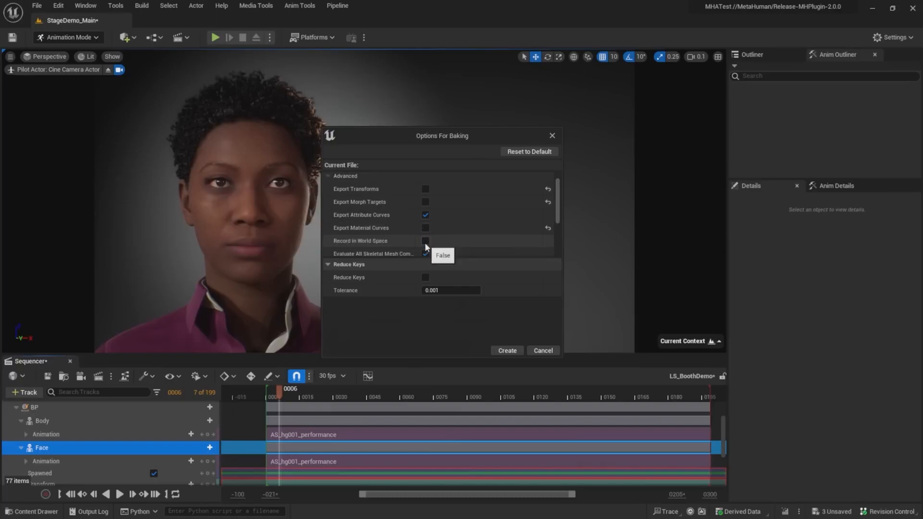
scroll(down, 3)
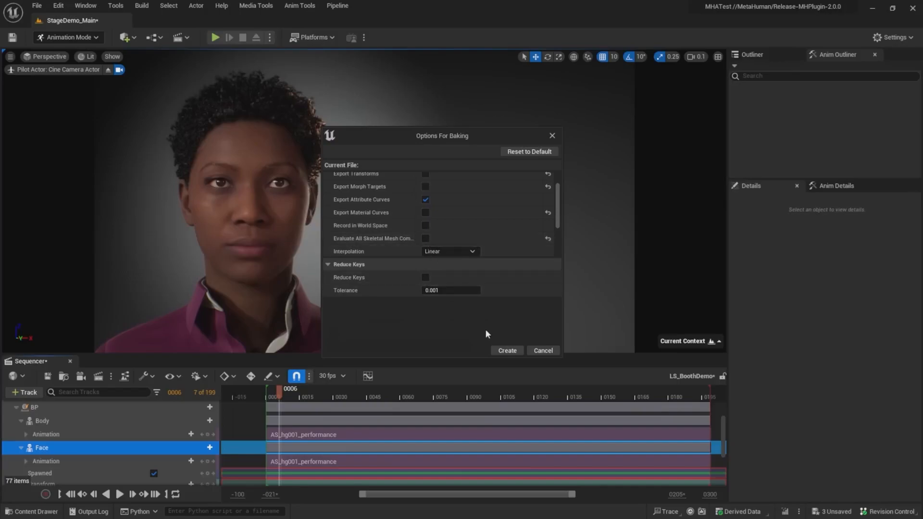
click(506, 350)
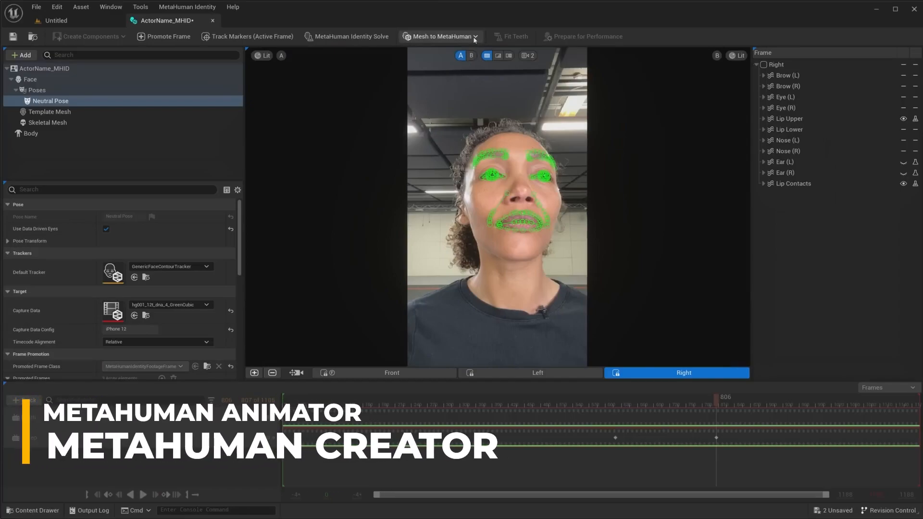
mouse_move(441, 37)
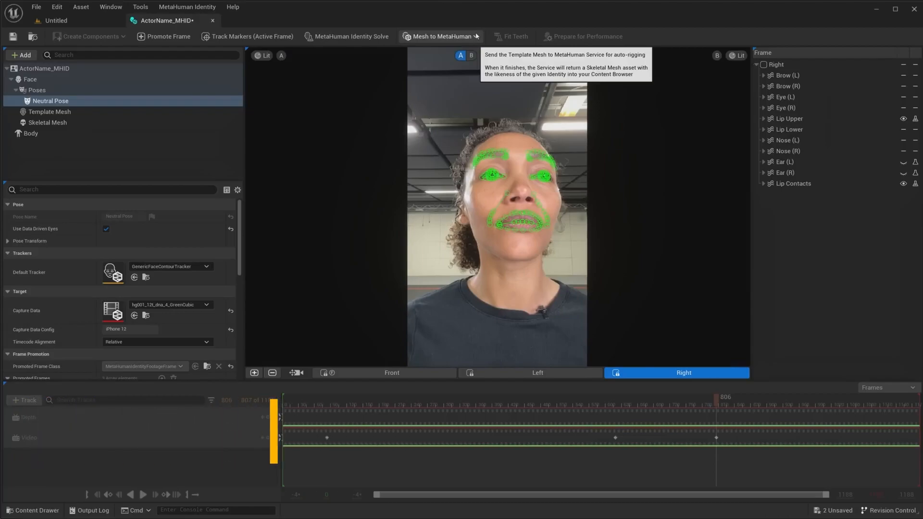
Step: Auto-rig the identity as Skeletal Mesh + Full MetaHuman via Mesh to MetaHuman
click(440, 36)
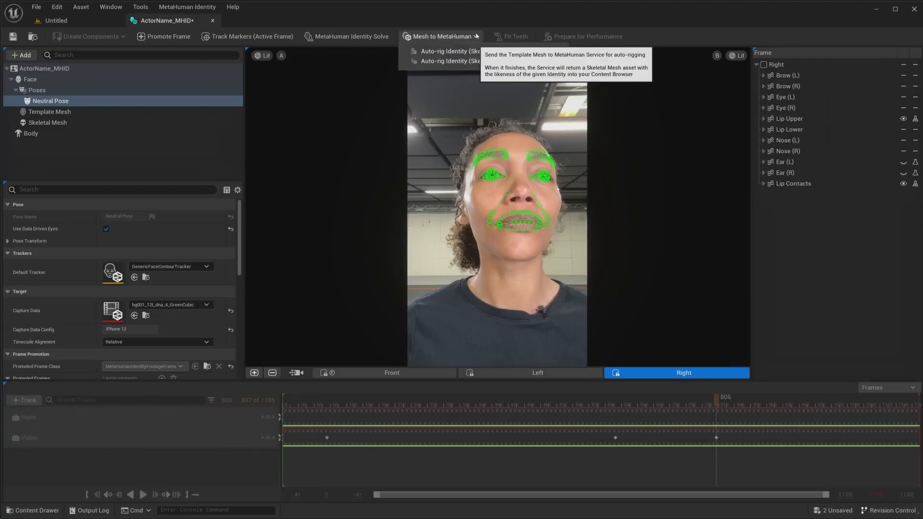
mouse_move(473, 51)
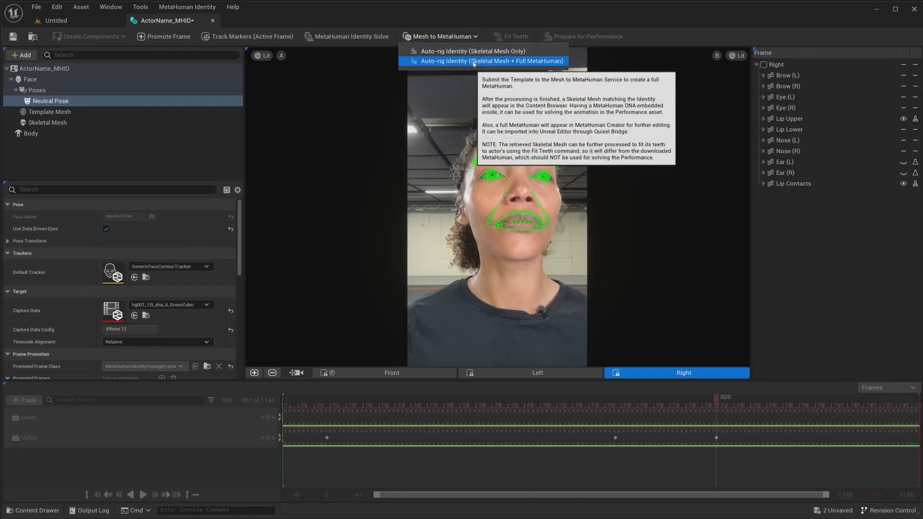
click(492, 60)
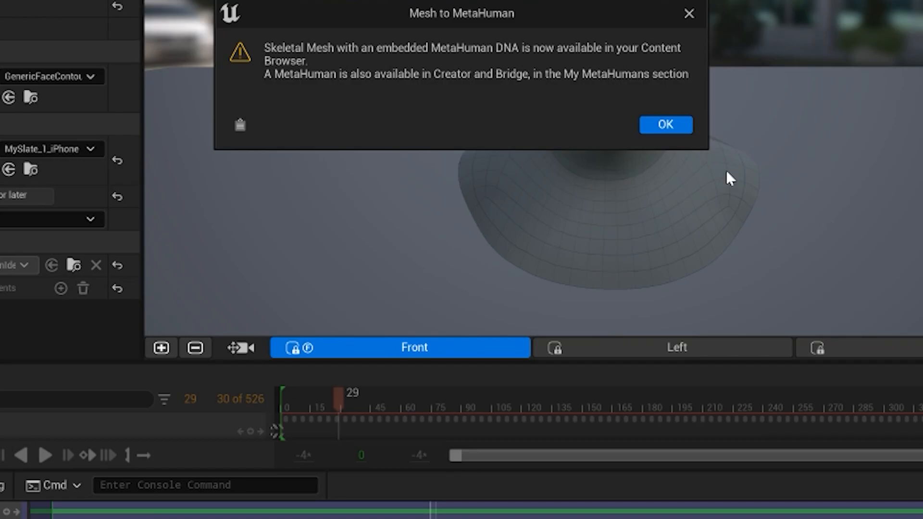
click(665, 125)
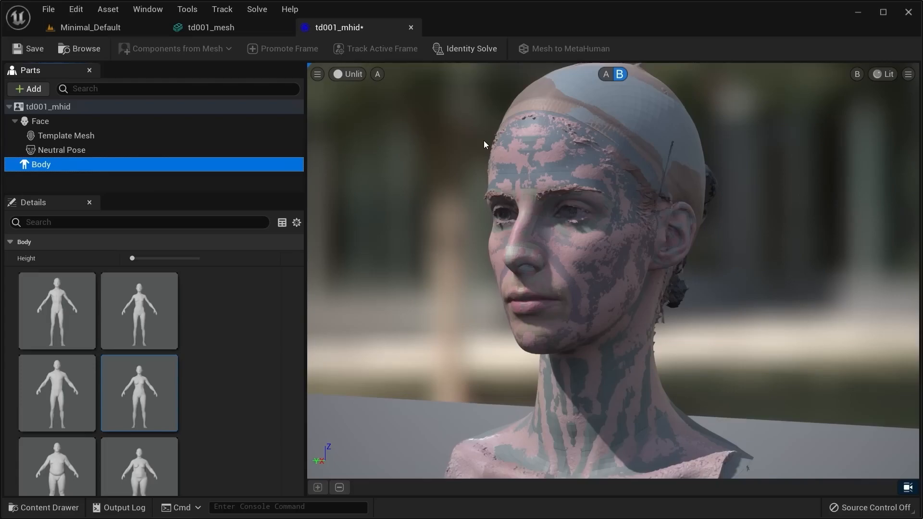
click(563, 48)
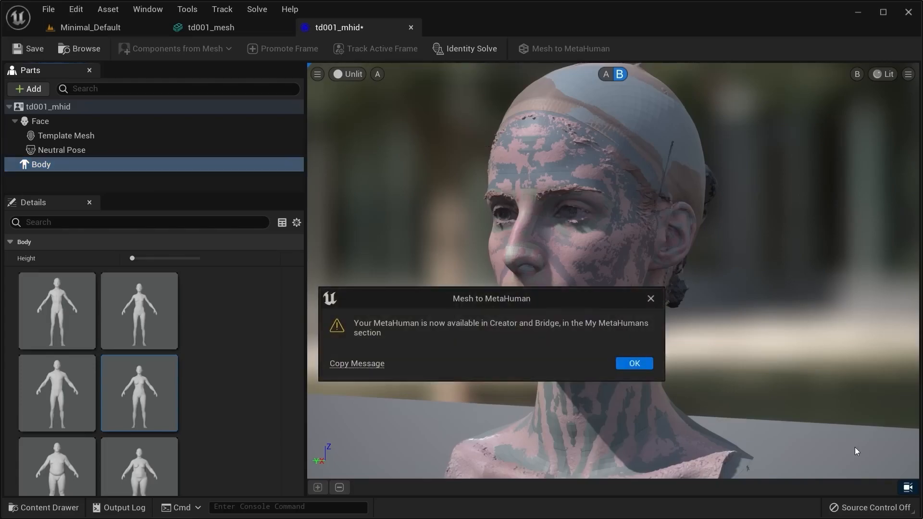
mouse_move(583, 405)
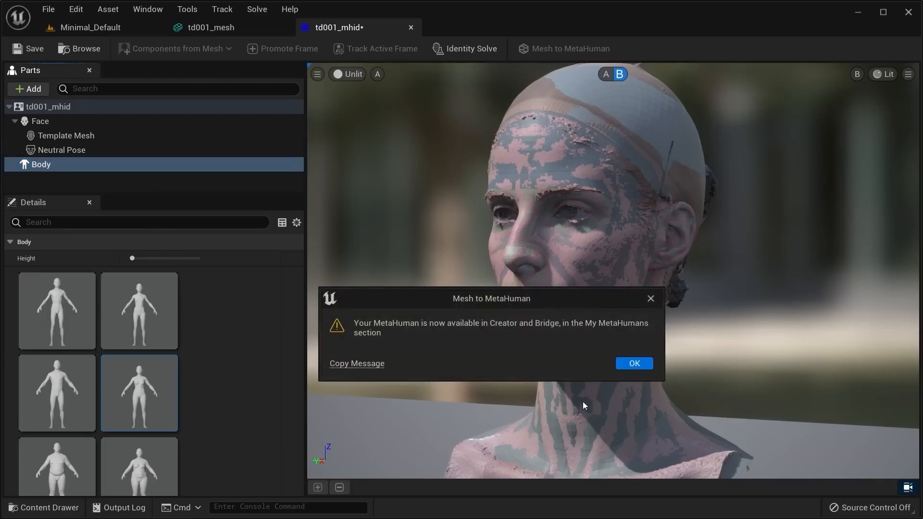
Step: Open My MetaHumans and edit the td001_mhid MetaHuman in MetaHuman Creator
click(634, 363)
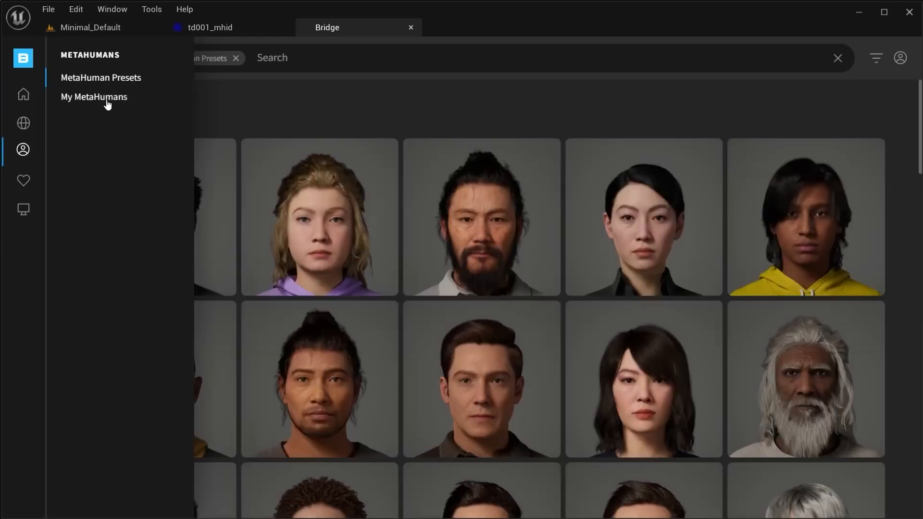
click(94, 96)
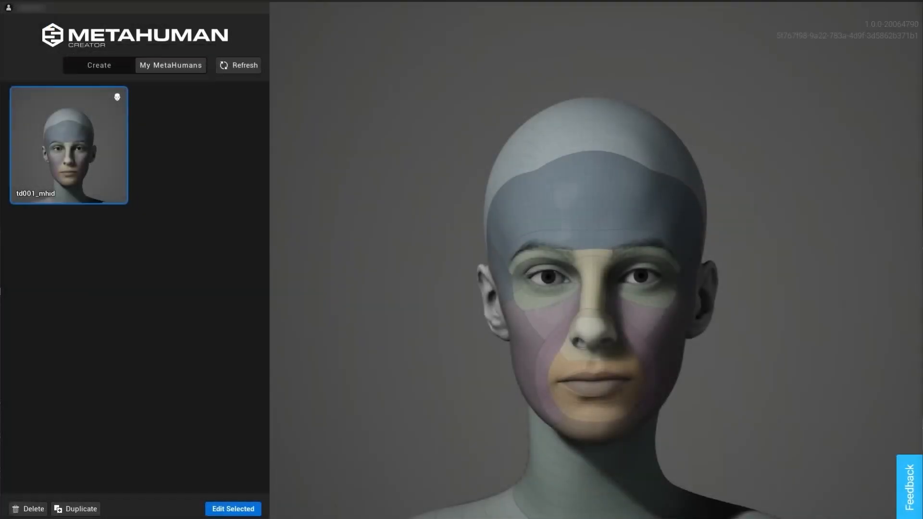
click(233, 509)
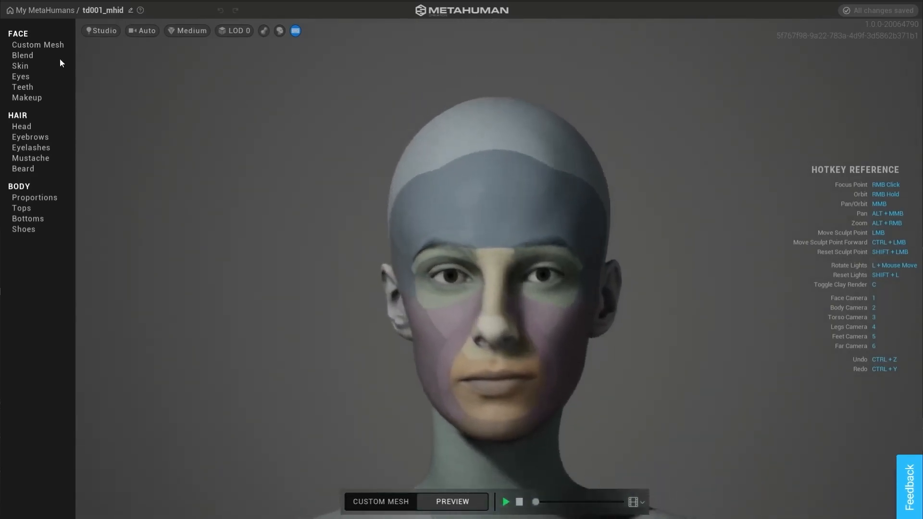
click(37, 45)
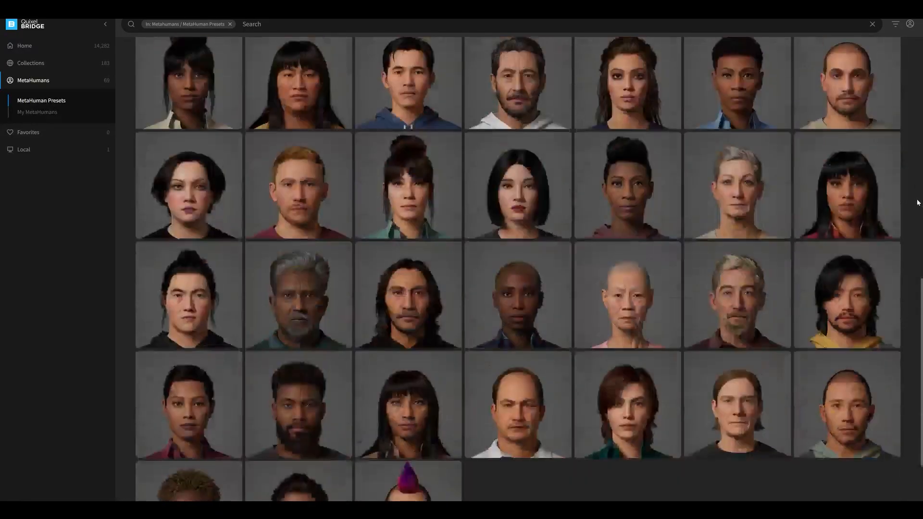
Step: Launch Quixel Bridge from the editor and show the Kristofer MetaHuman's details under My MetaHumans
scroll(down, 3)
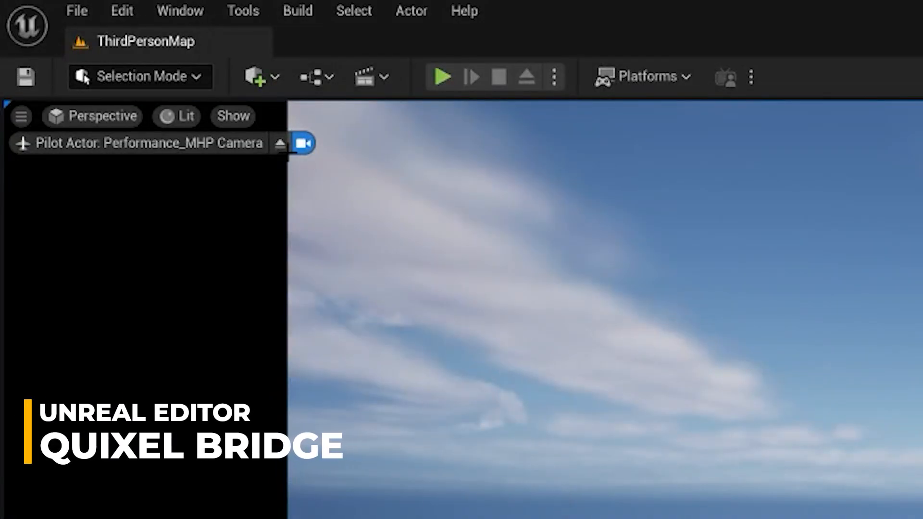
click(253, 77)
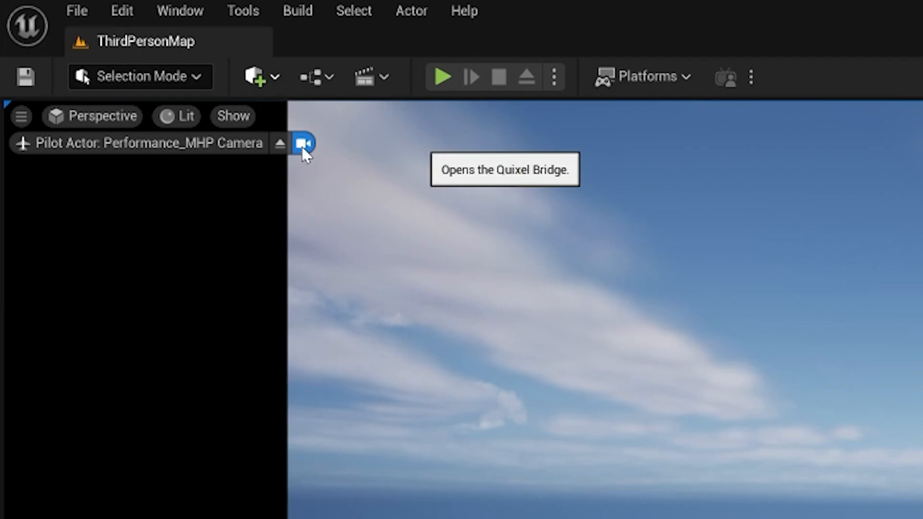
click(301, 143)
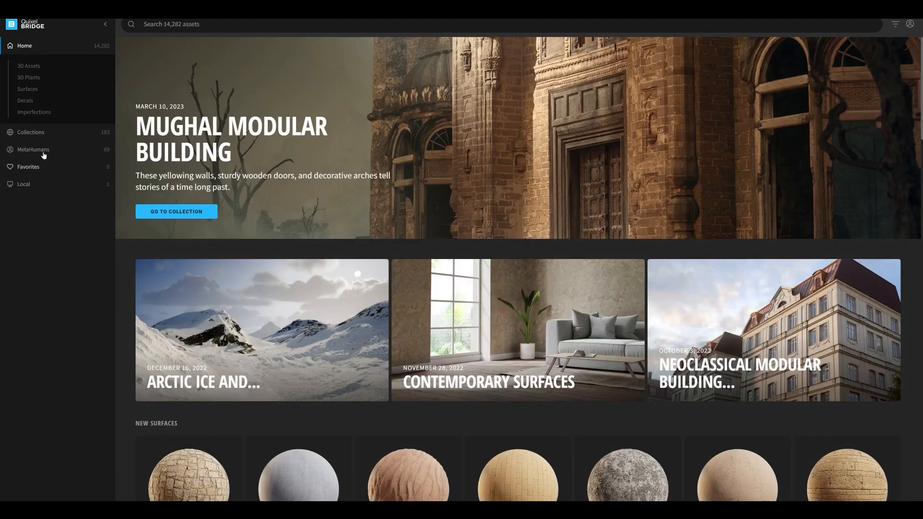
click(32, 149)
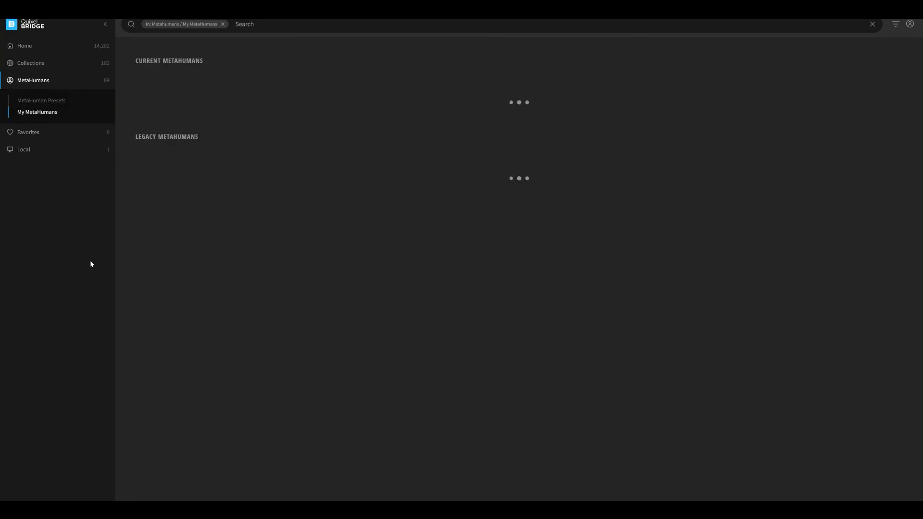
click(283, 121)
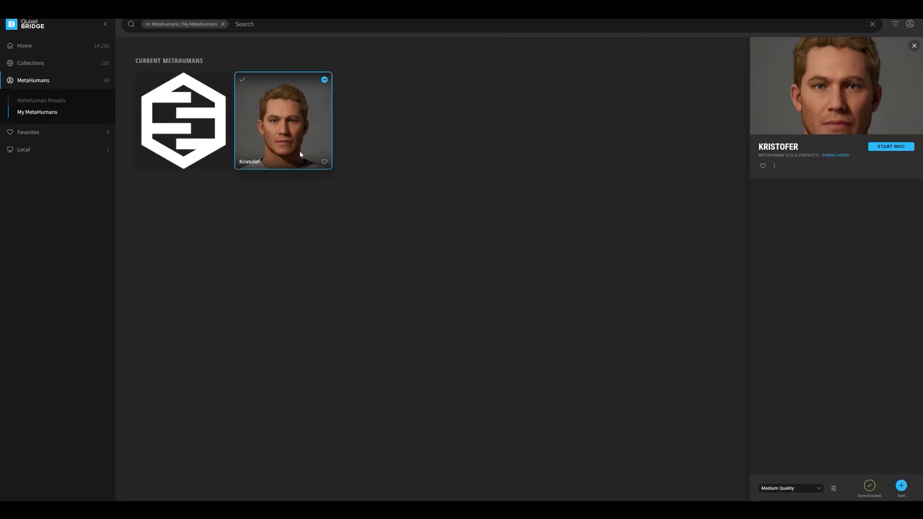
mouse_move(801, 340)
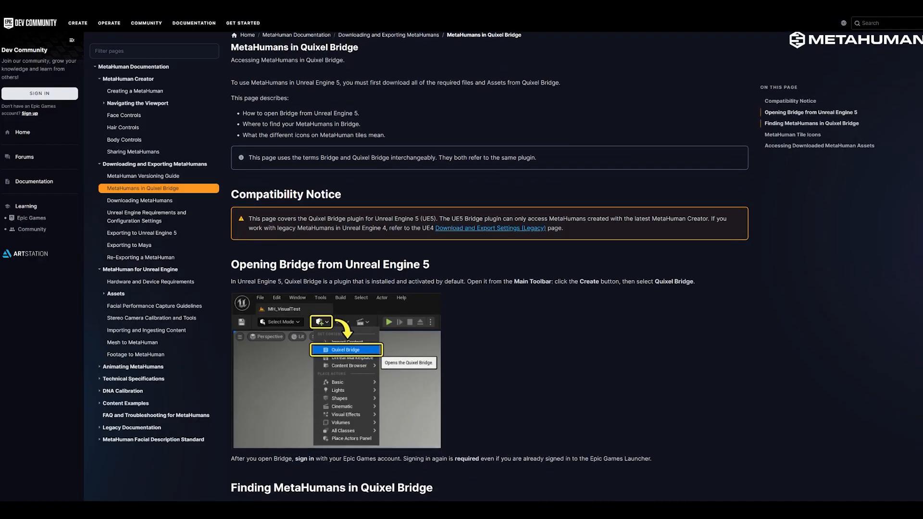
Step: Scroll through Epic's Quixel Bridge MetaHuman docs to the Exporting to Maya guide
scroll(down, 3)
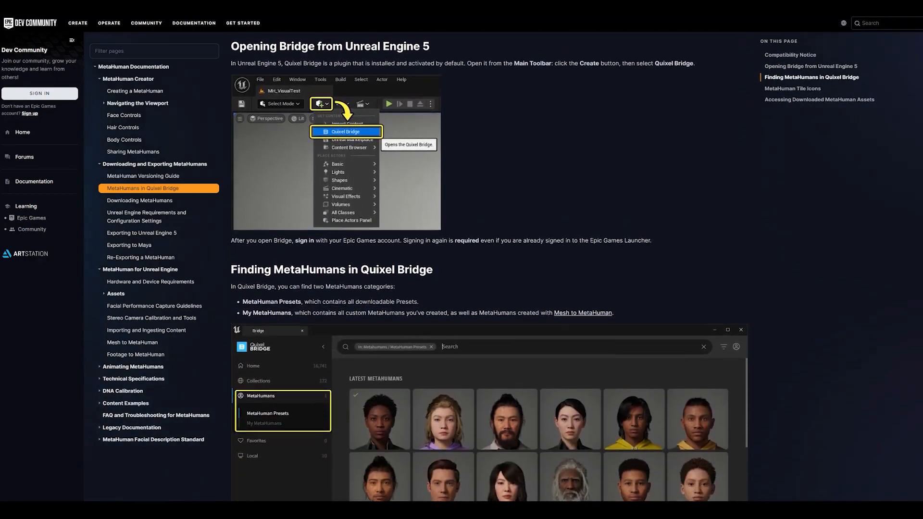
scroll(down, 3)
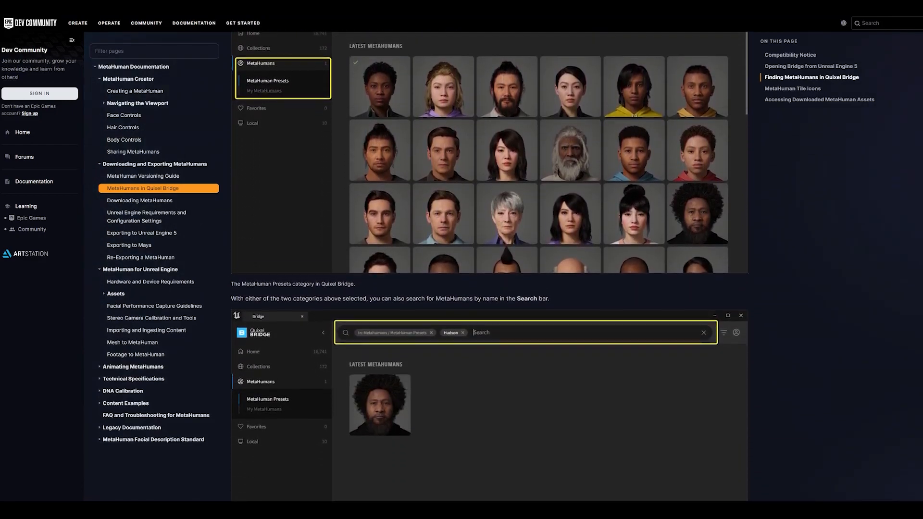
scroll(down, 3)
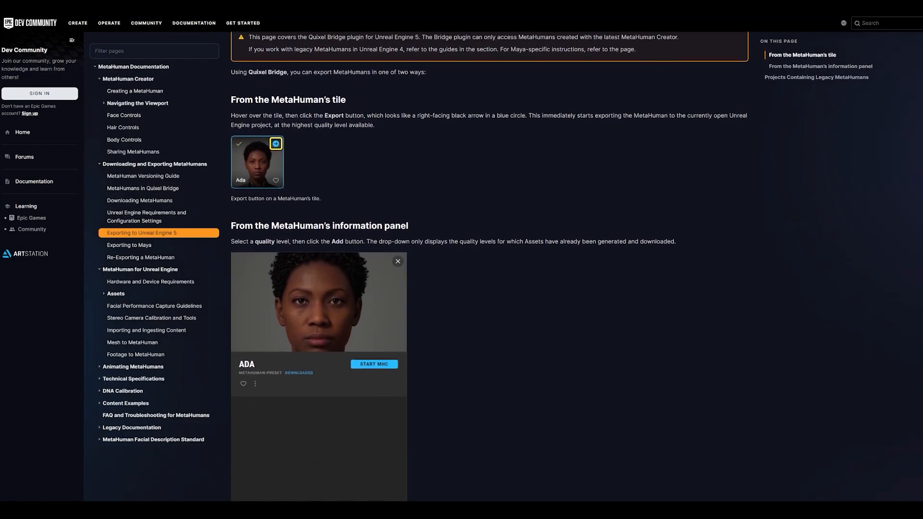
scroll(down, 3)
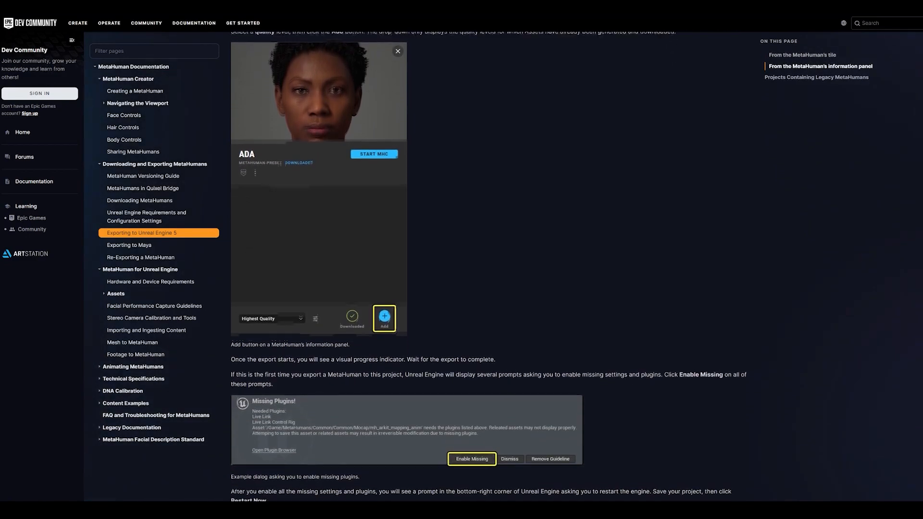
scroll(down, 3)
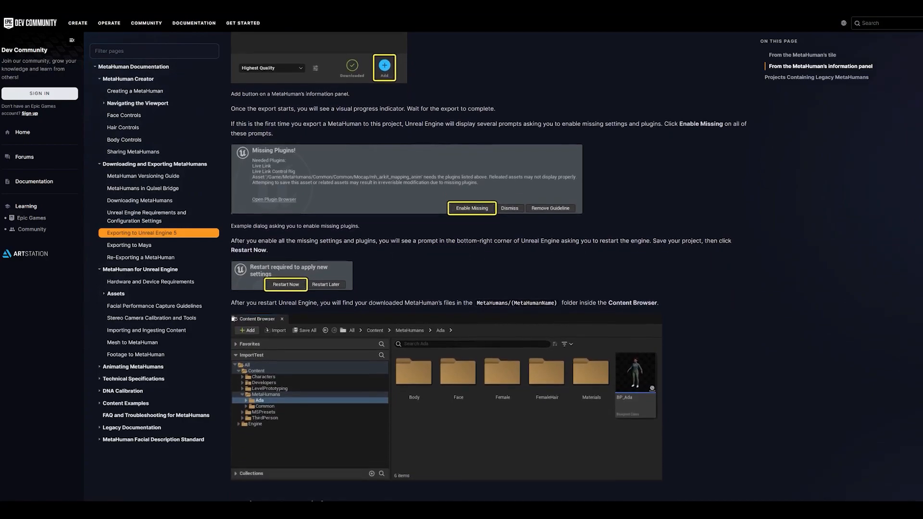
scroll(down, 3)
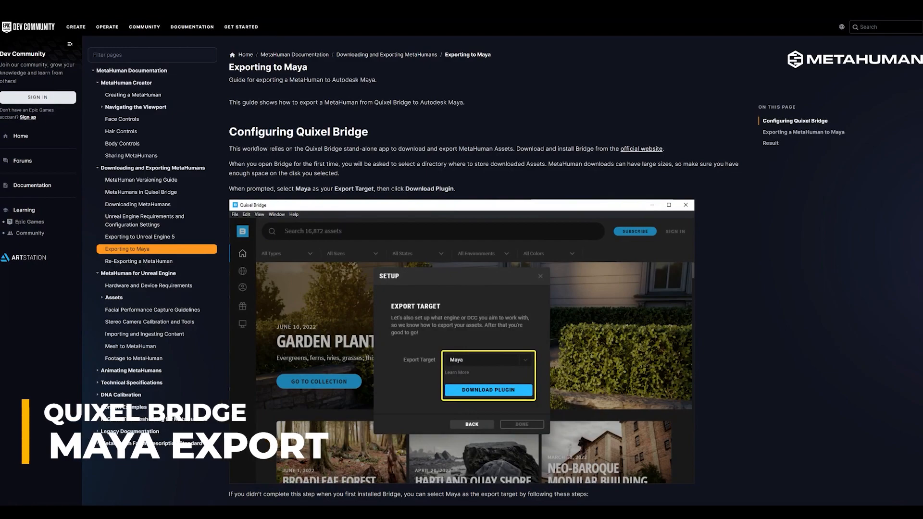
scroll(down, 3)
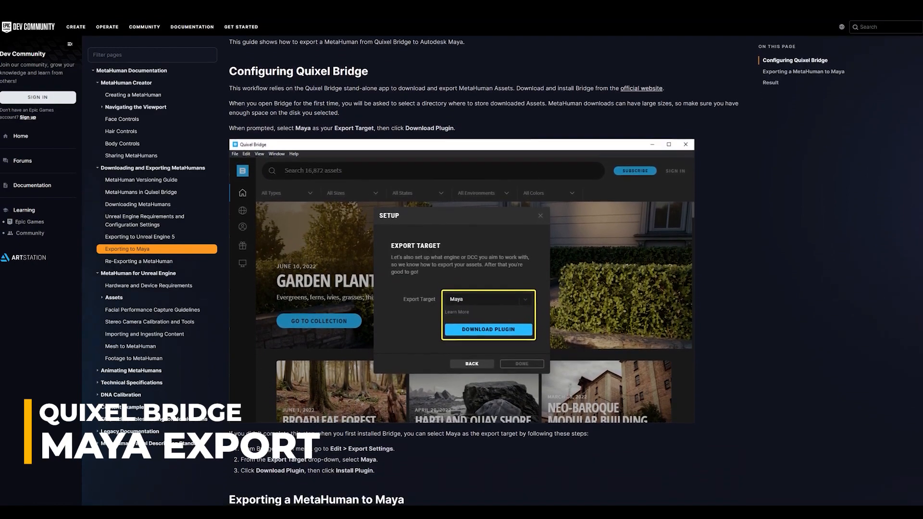
scroll(down, 3)
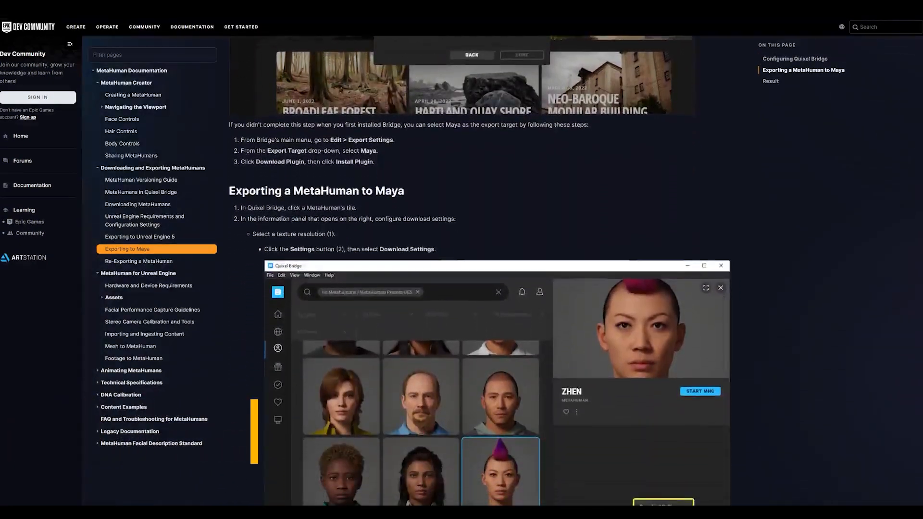
scroll(down, 3)
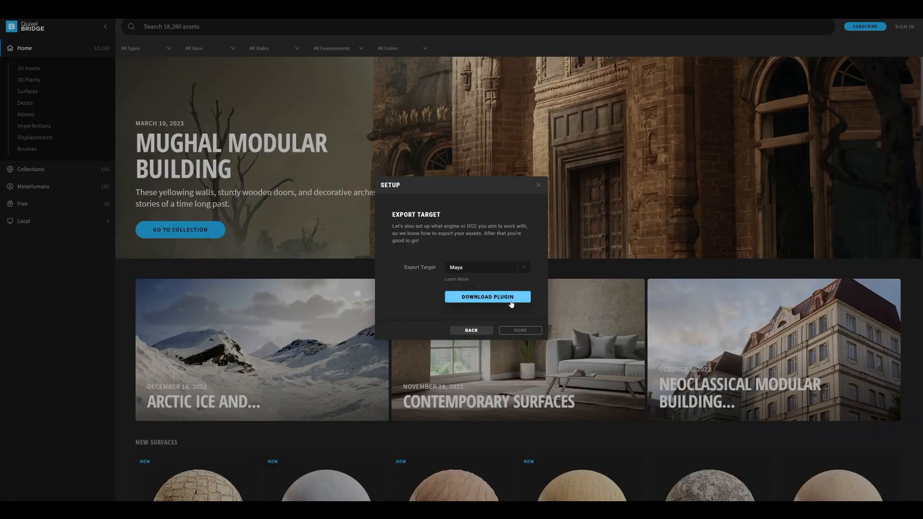
Step: Download the Maya plugin, download Kristofer at 1K resolution and export him to Maya
click(487, 297)
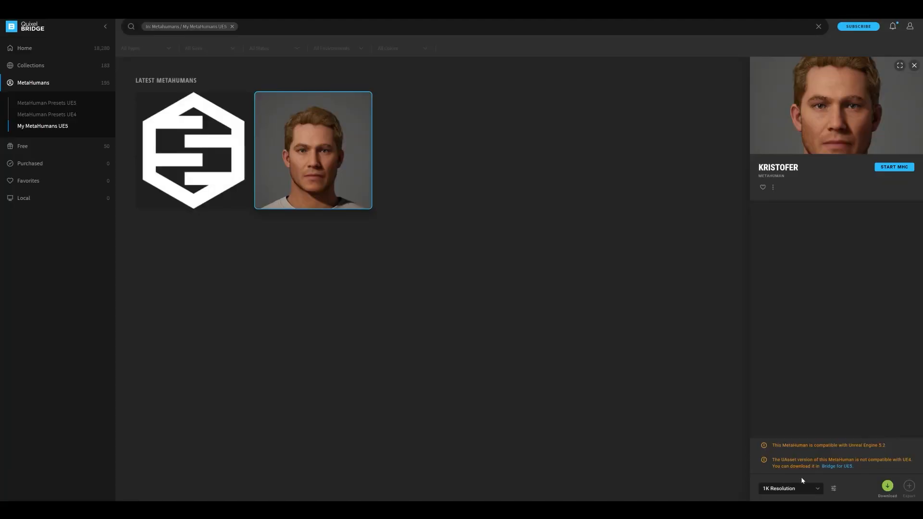
click(832, 489)
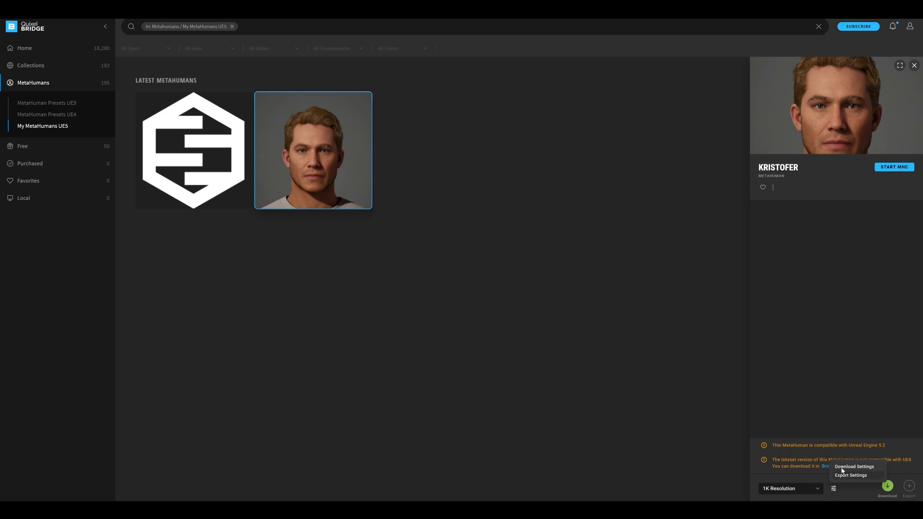
click(854, 466)
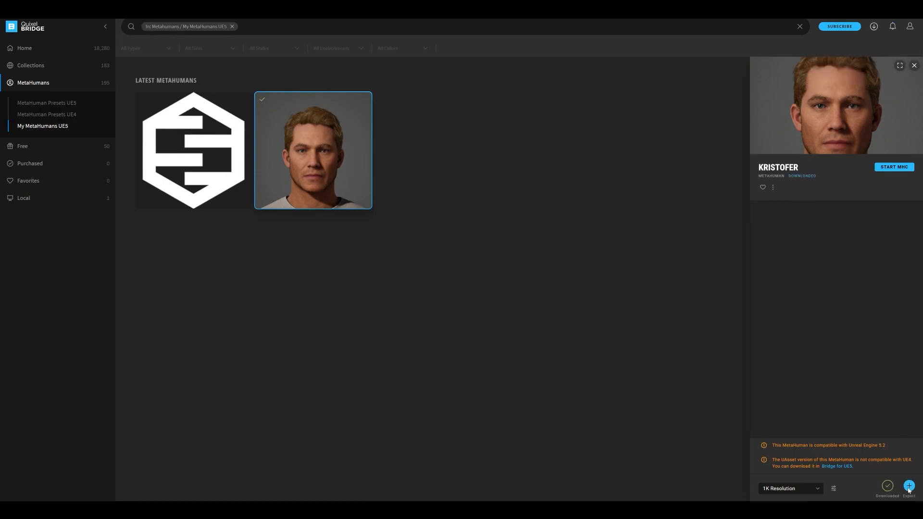
click(909, 486)
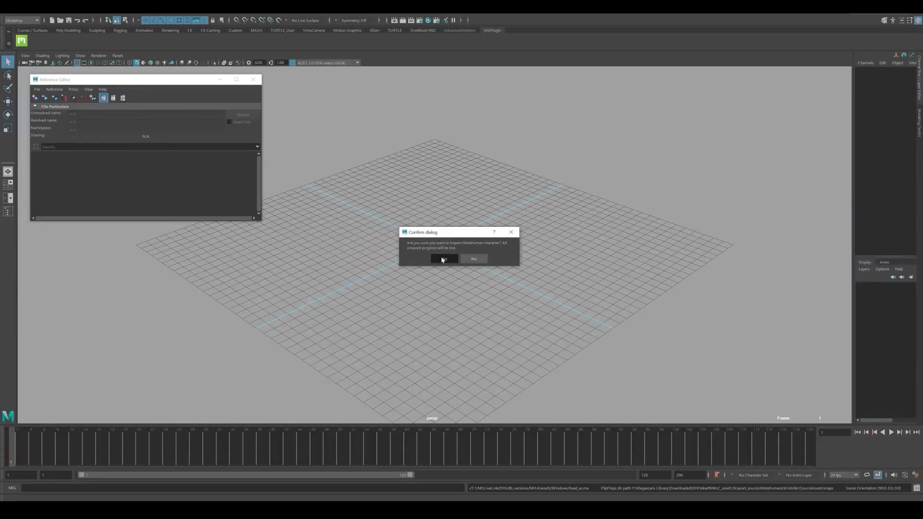
Step: Confirm importing Kristofer into Maya and move a mouth control on the facial board
click(443, 259)
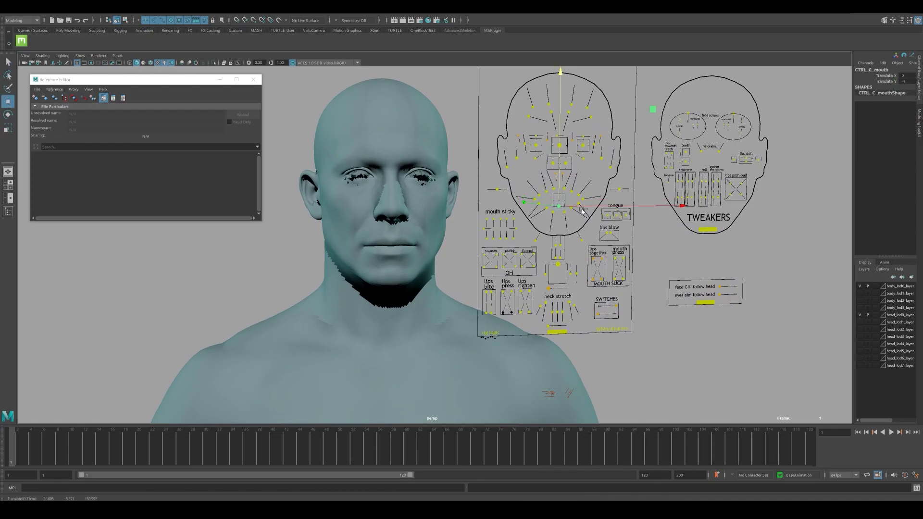
drag(579, 209, 554, 194)
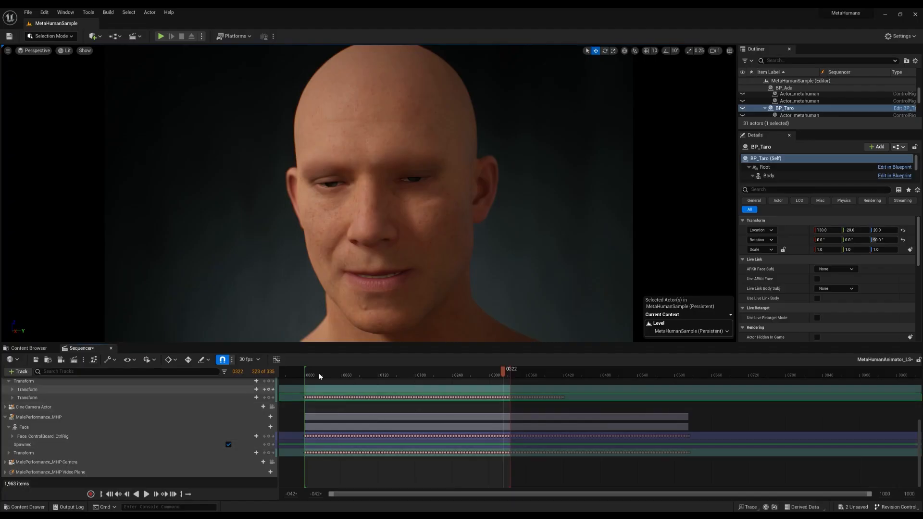
click(327, 371)
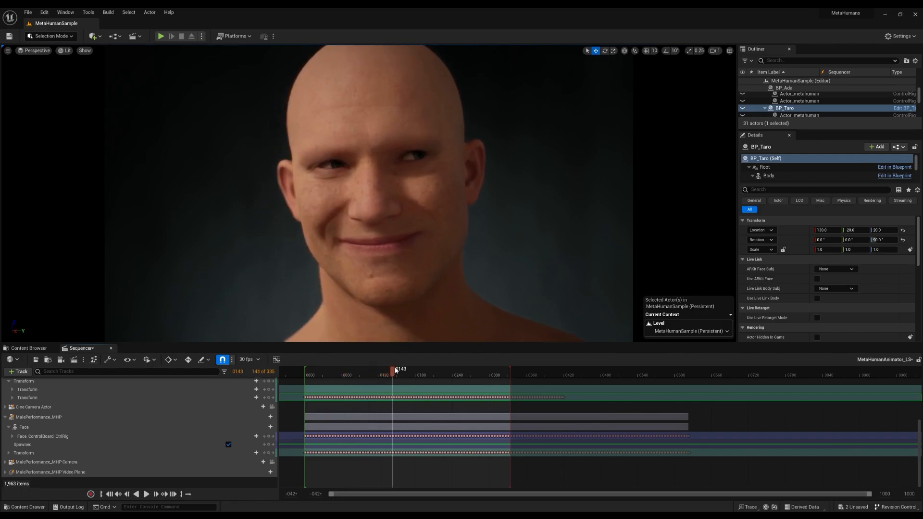
drag(393, 369, 465, 369)
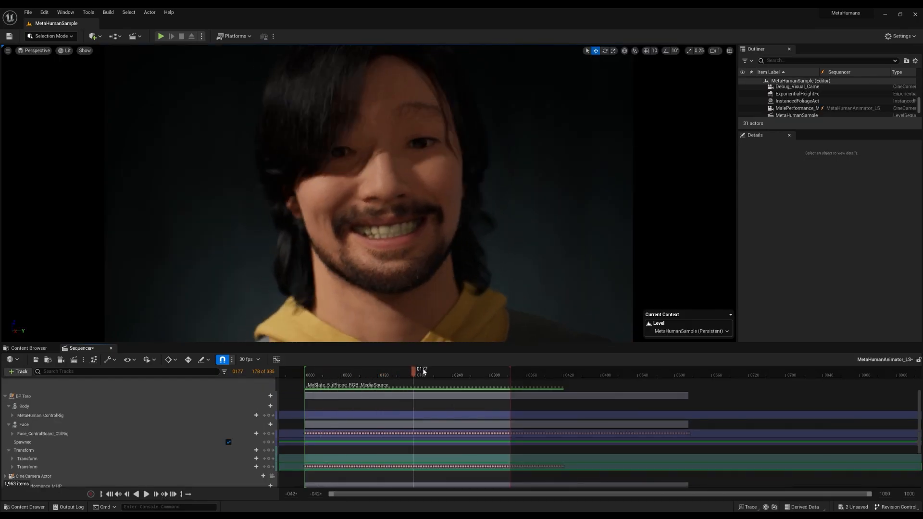
drag(421, 369, 493, 369)
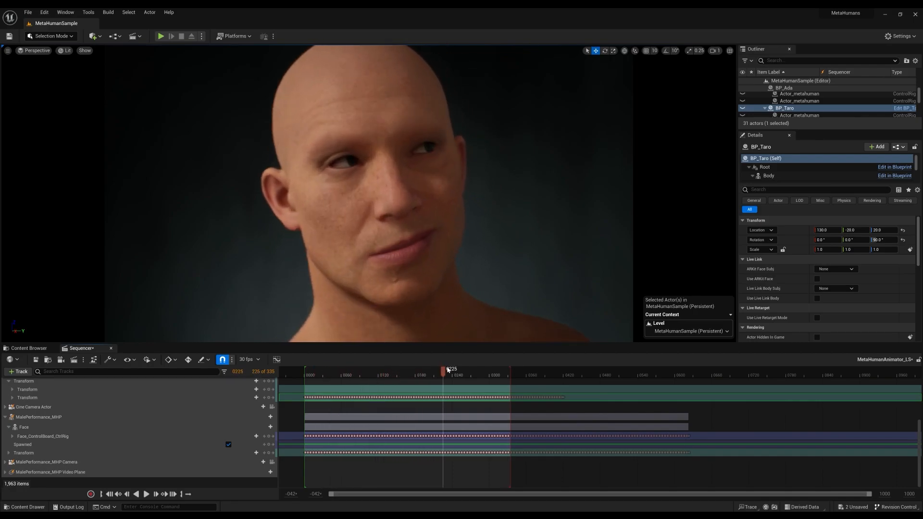
click(507, 369)
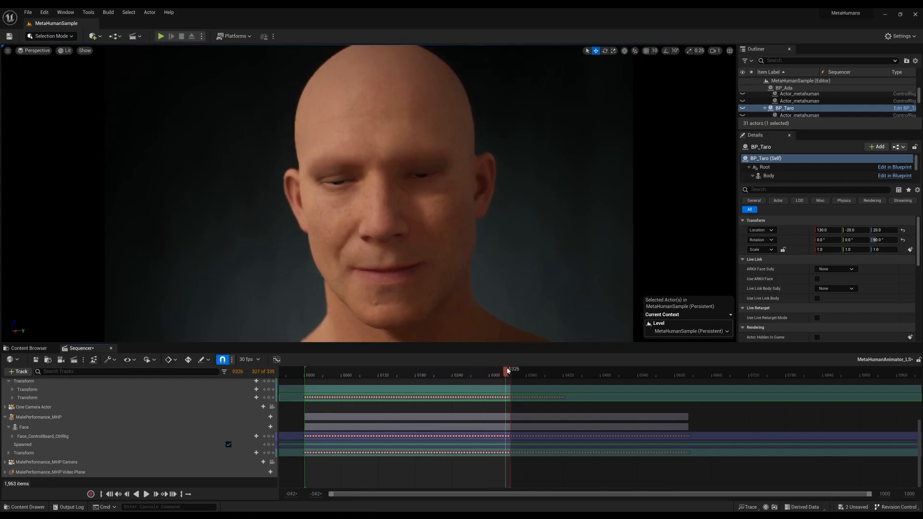